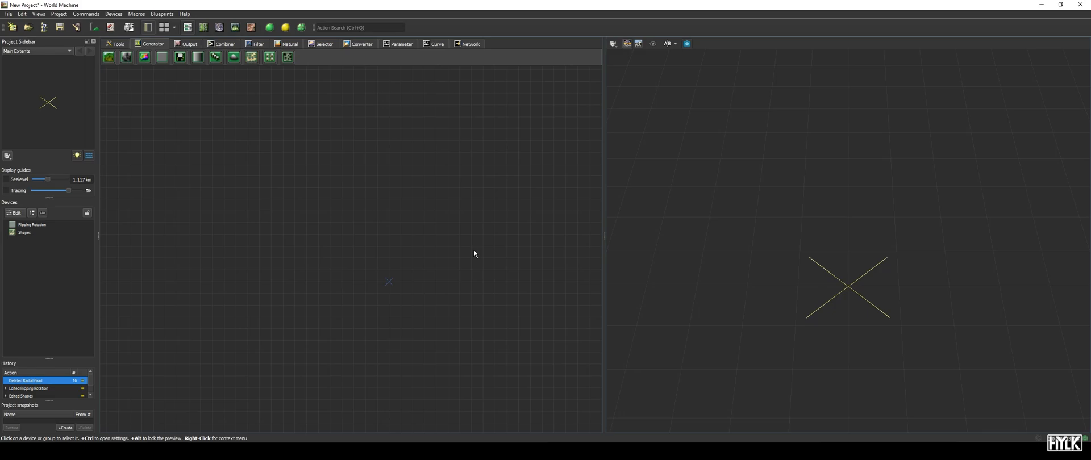
mouse_move(453, 228)
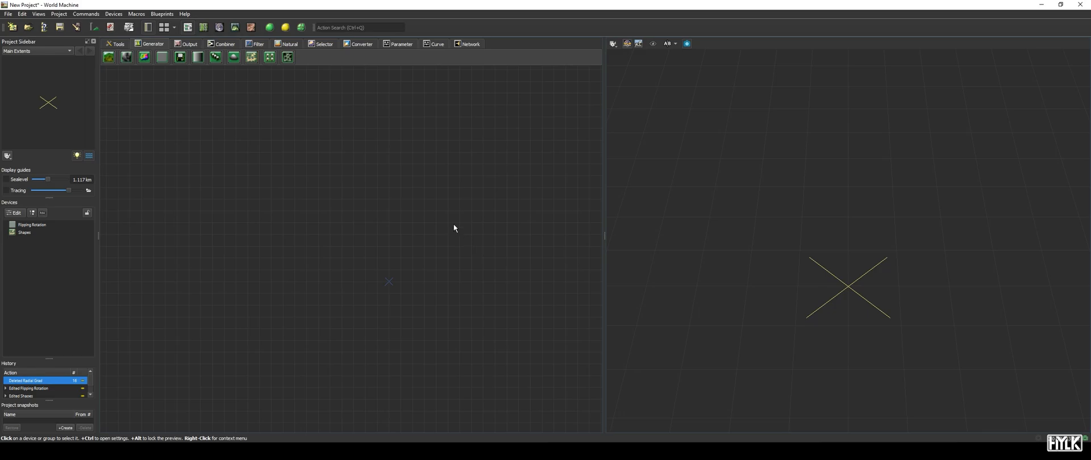
- Pick the Inverter device from the Filter device category for placement
left_click(258, 43)
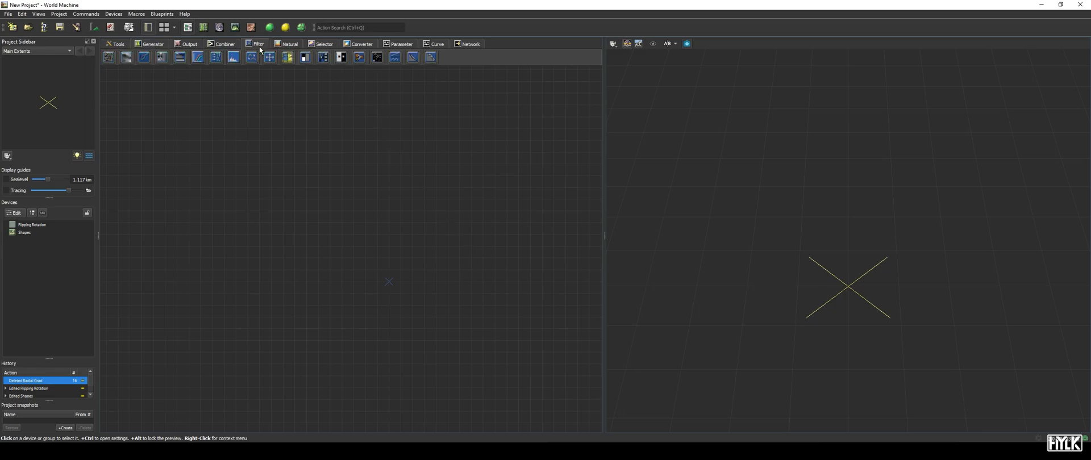
left_click(269, 57)
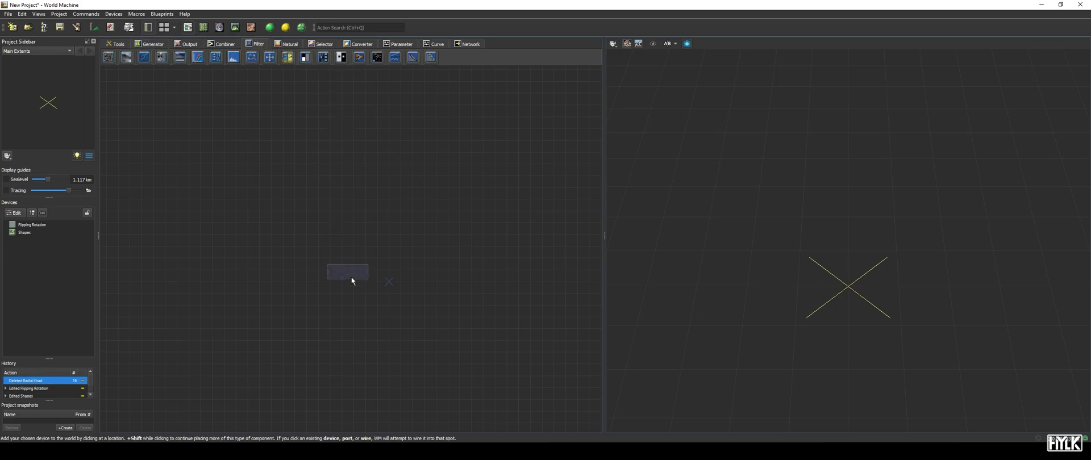
- Place an Inverter fed by Radial Grad, preview the inverted crater, then delete the devices
left_click(348, 272)
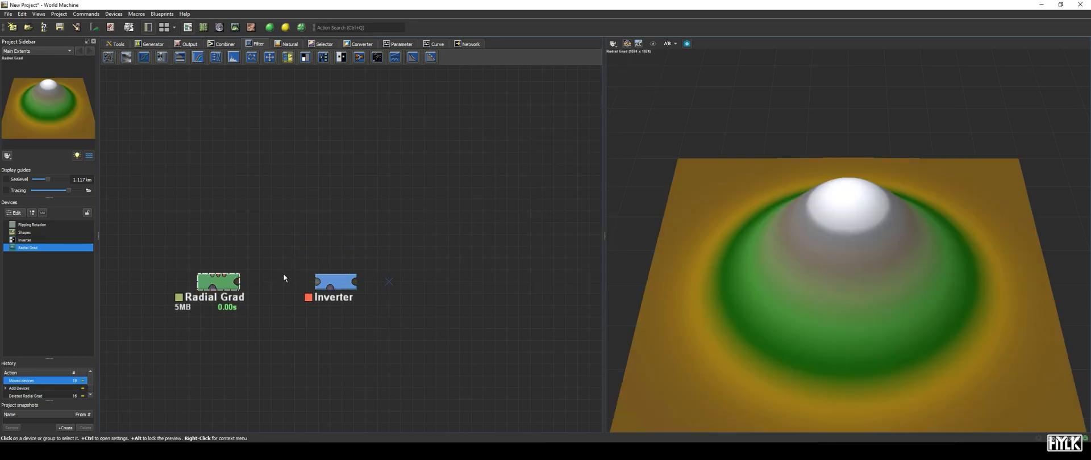
left_click_drag(240, 282, 313, 282)
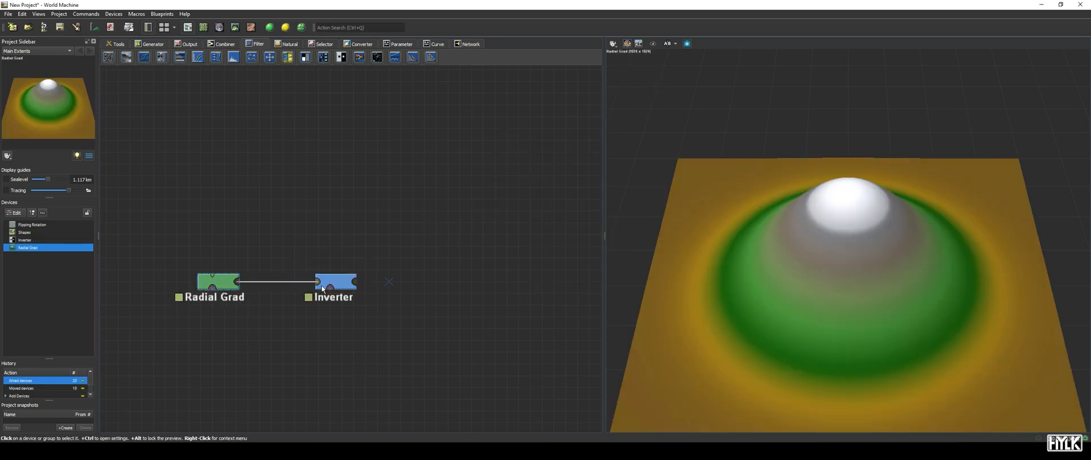
left_click(335, 282)
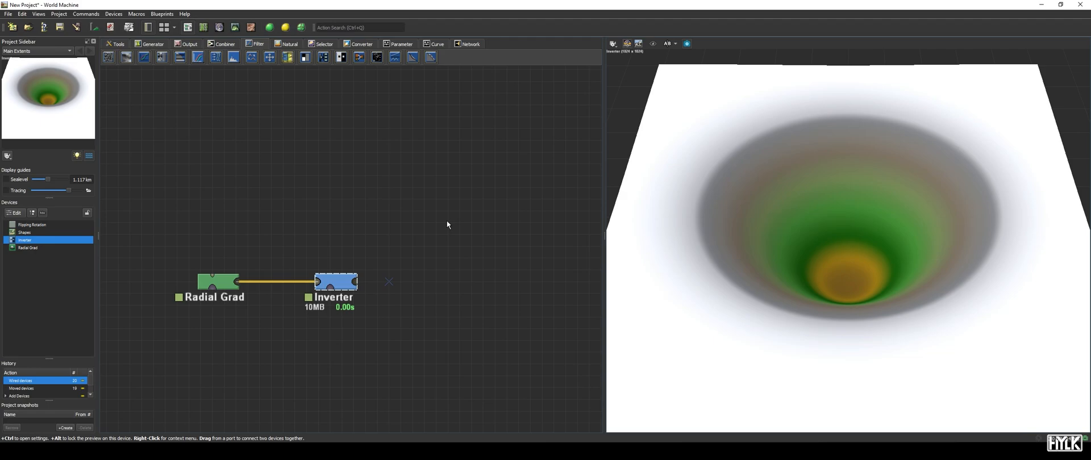
mouse_move(223, 324)
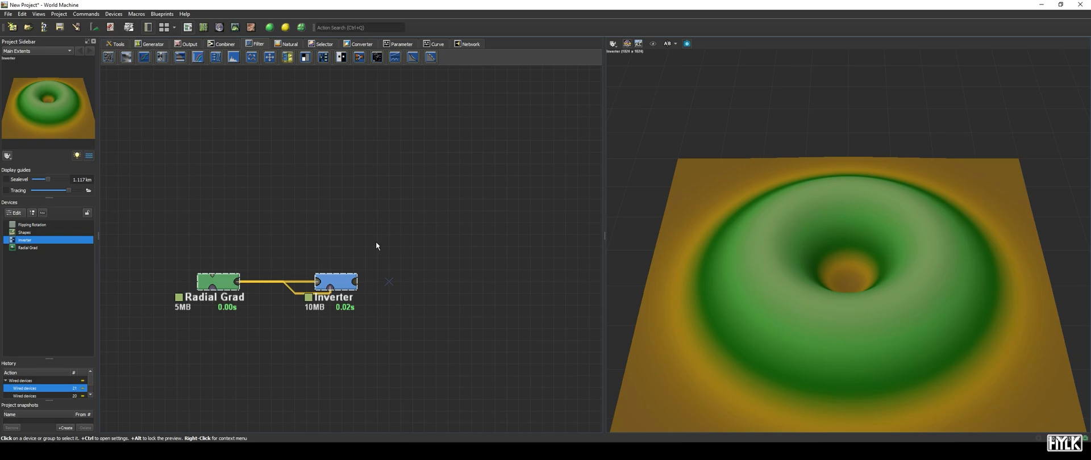
key("Delete")
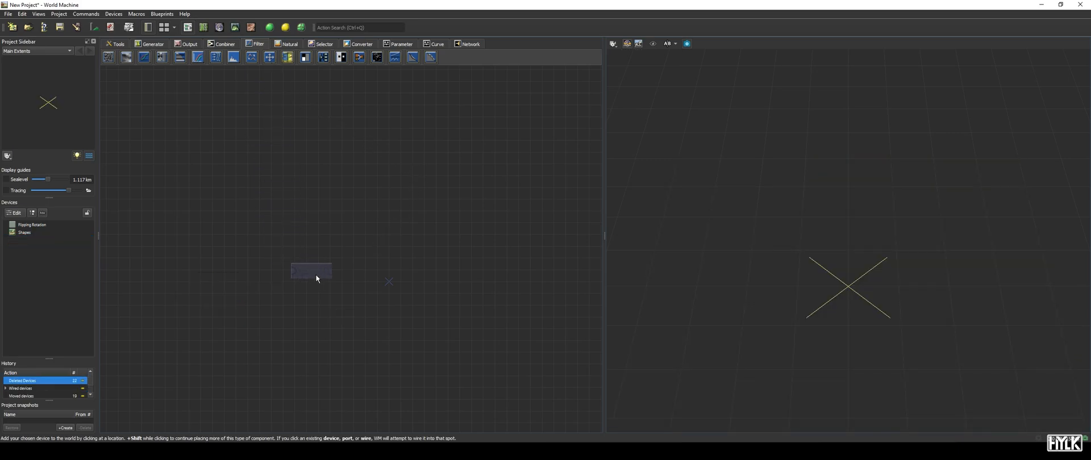
- Place a Flipper device and open its properties, moving the dialog aside
left_click(311, 271)
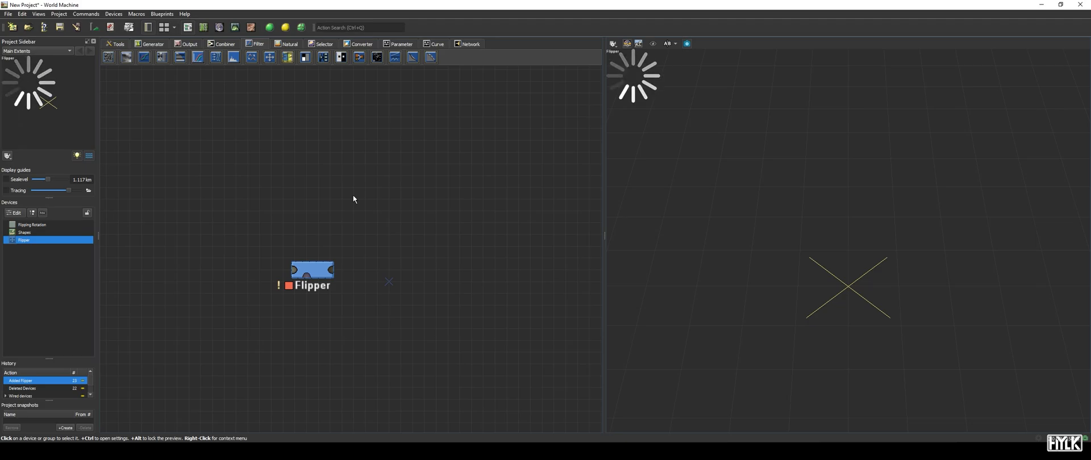
double_click(312, 270)
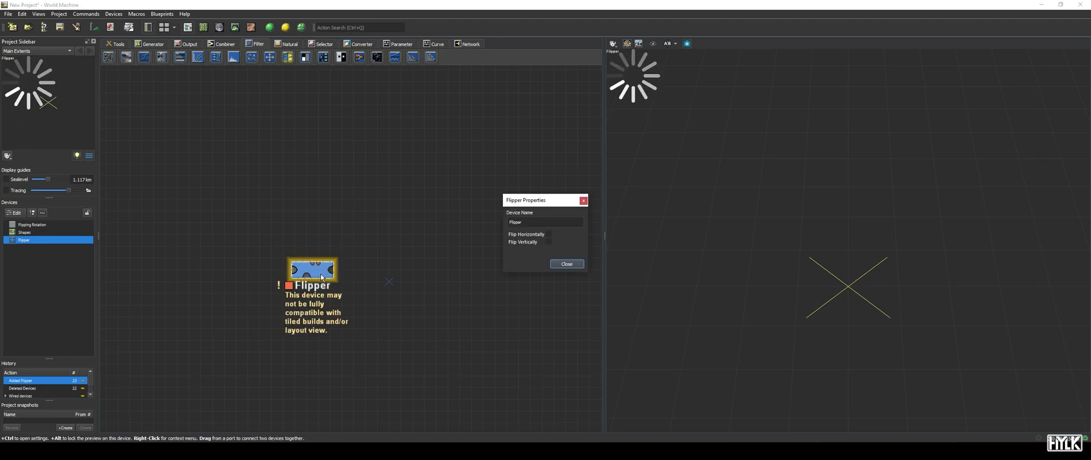
left_click_drag(545, 200, 413, 190)
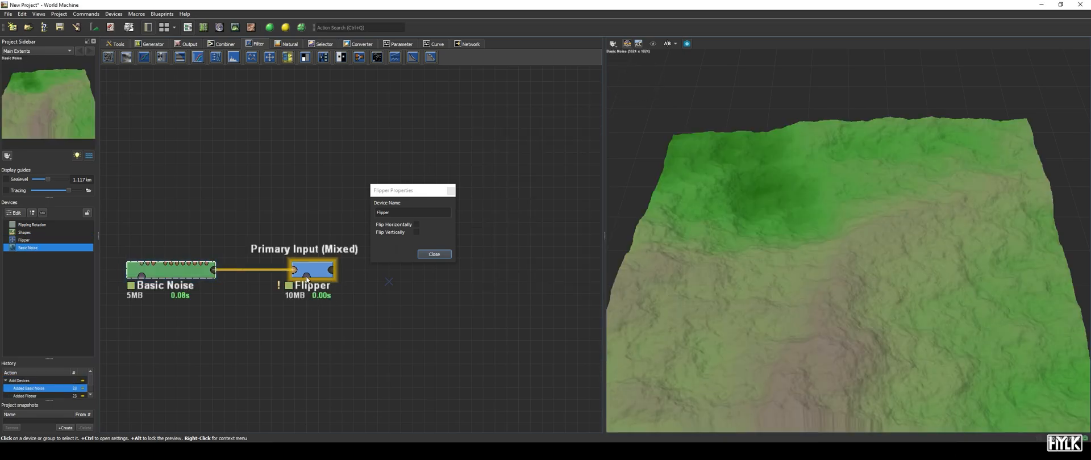
- Lock preview on the Flipper and enable Flip Horizontally and Flip Vertically
left_click(312, 270)
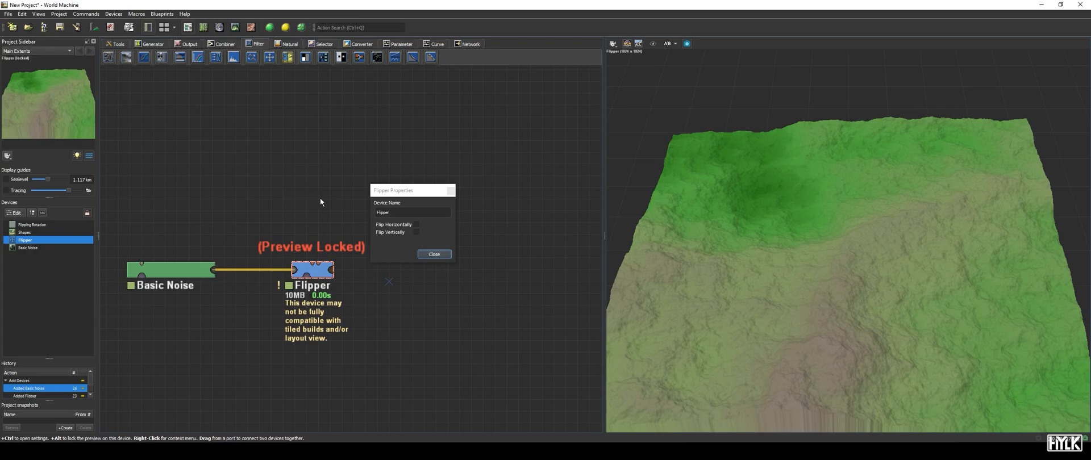
left_click(416, 225)
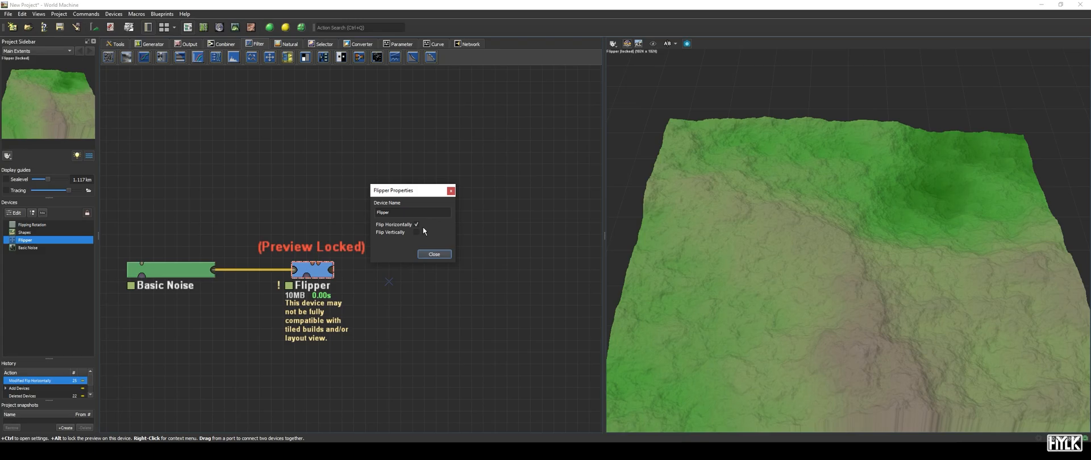
mouse_move(425, 240)
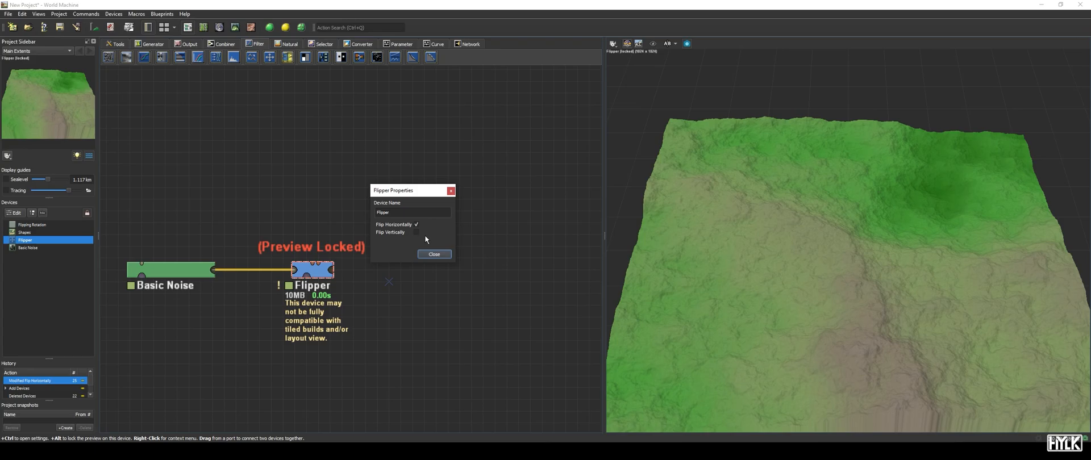
left_click(391, 233)
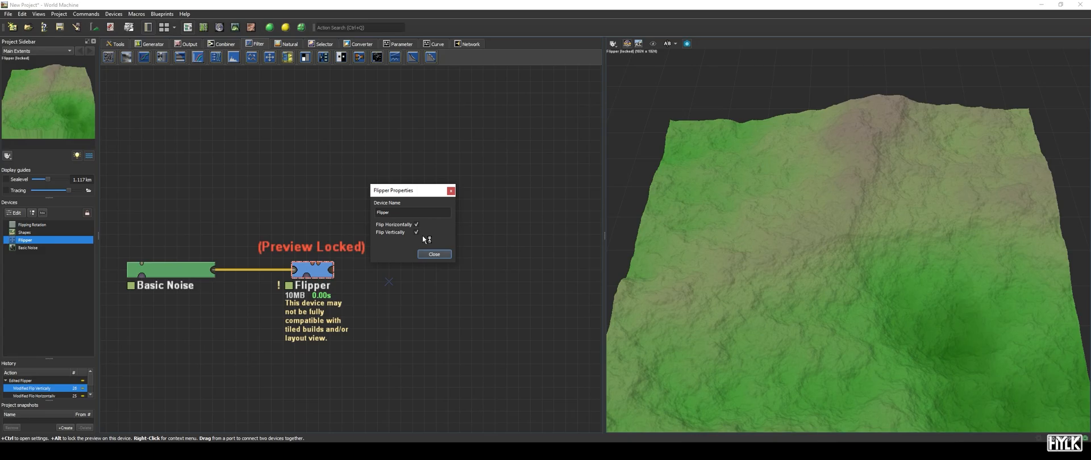
mouse_move(424, 239)
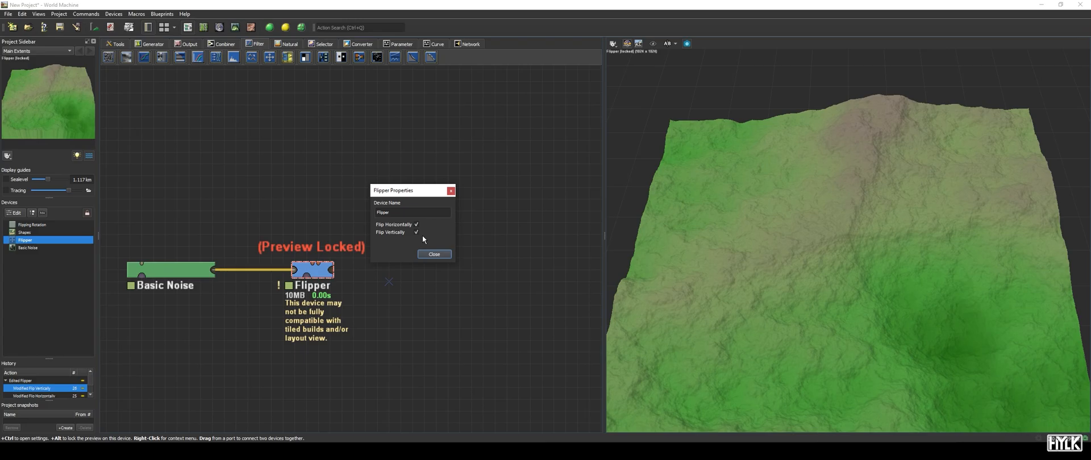
left_click(434, 254)
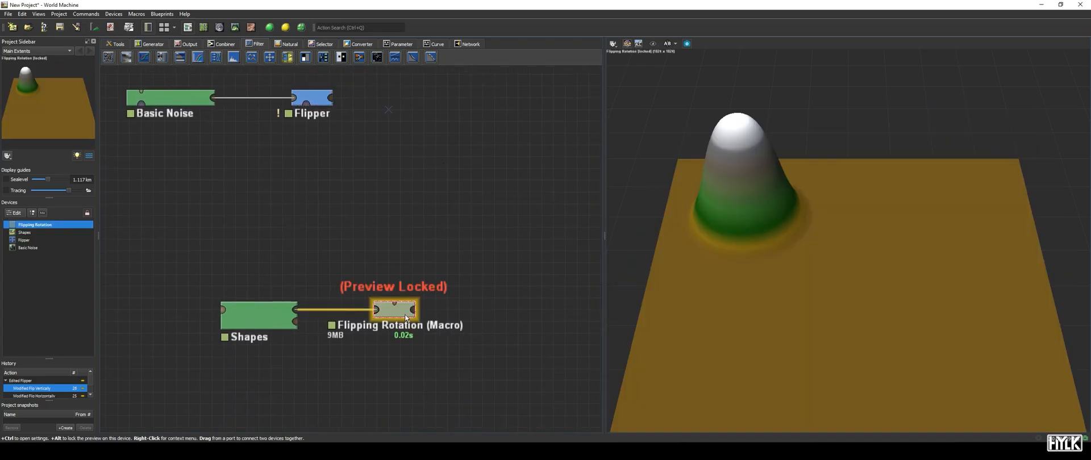
- Set the Flipping Rotation macro's Rotate value from 0 to 1.0
double_click(394, 309)
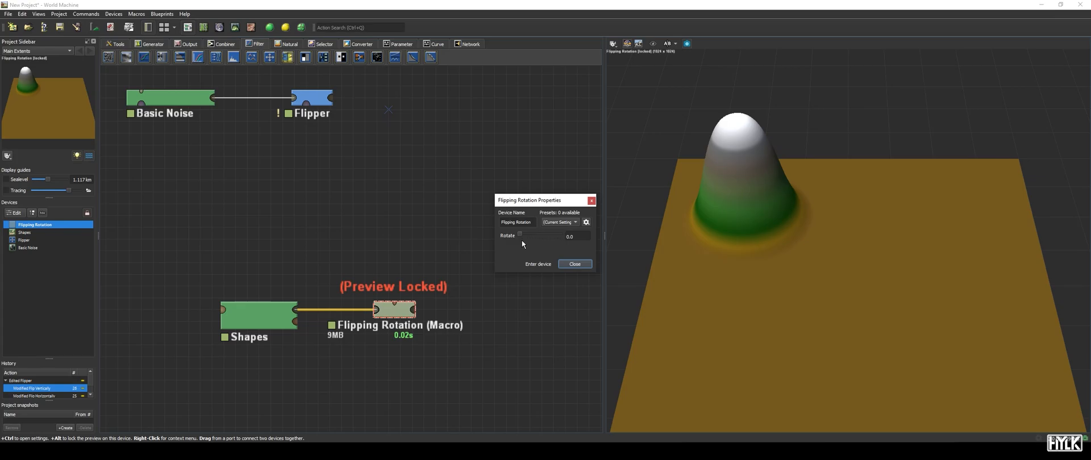
left_click_drag(519, 233, 530, 234)
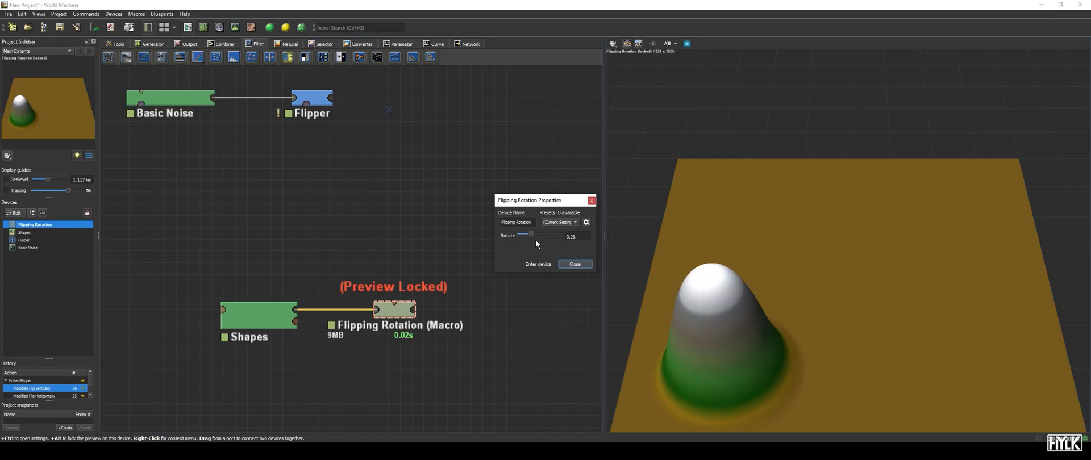
left_click_drag(531, 233, 560, 234)
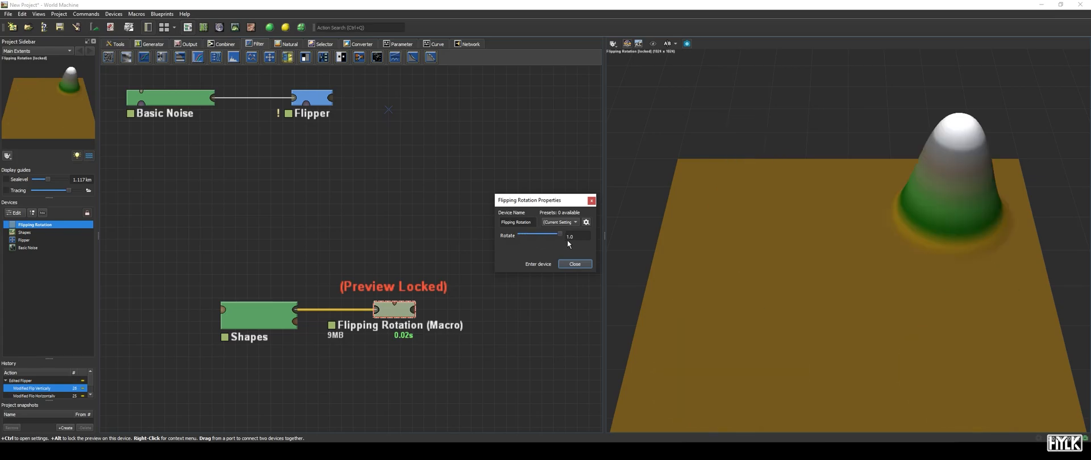
left_click(574, 263)
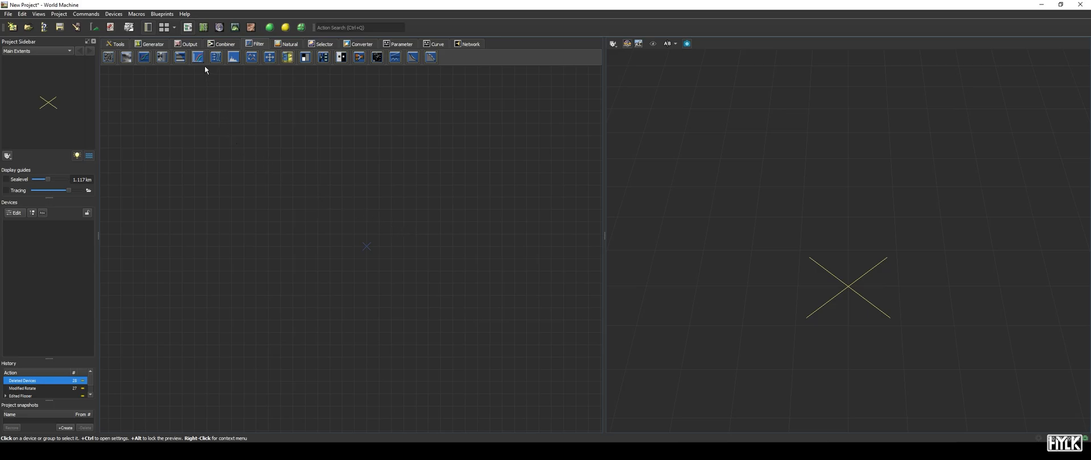
- Place a Curves device, add a Gradient via search, and open the Curves properties
left_click(437, 43)
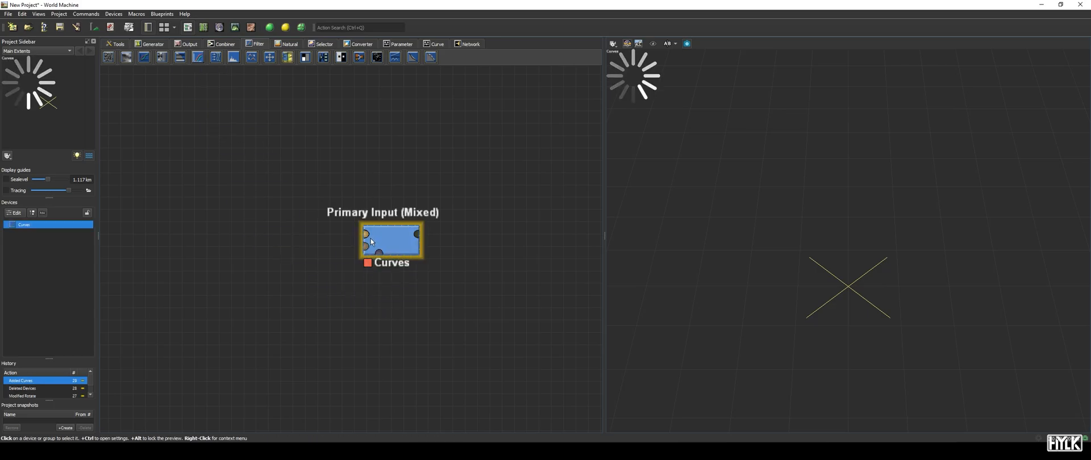
type("linea")
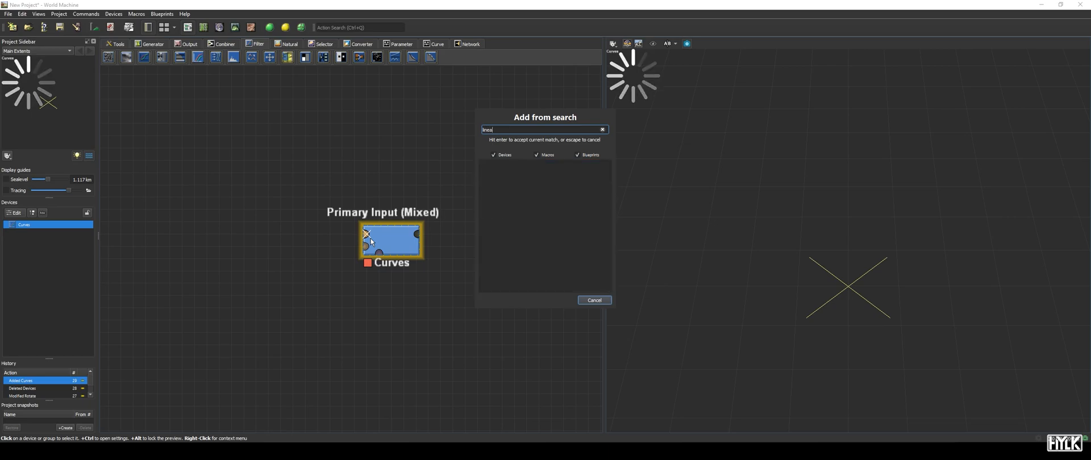
type("gradi")
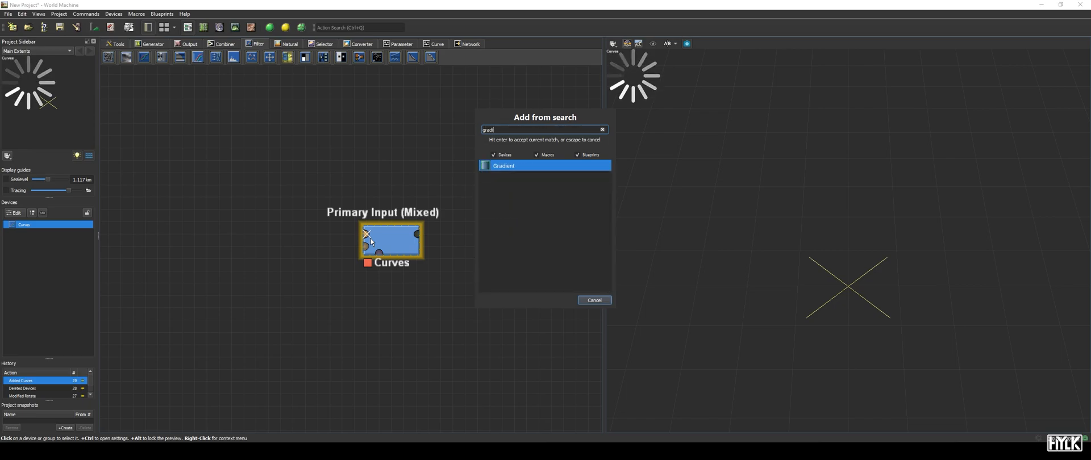
key("Return")
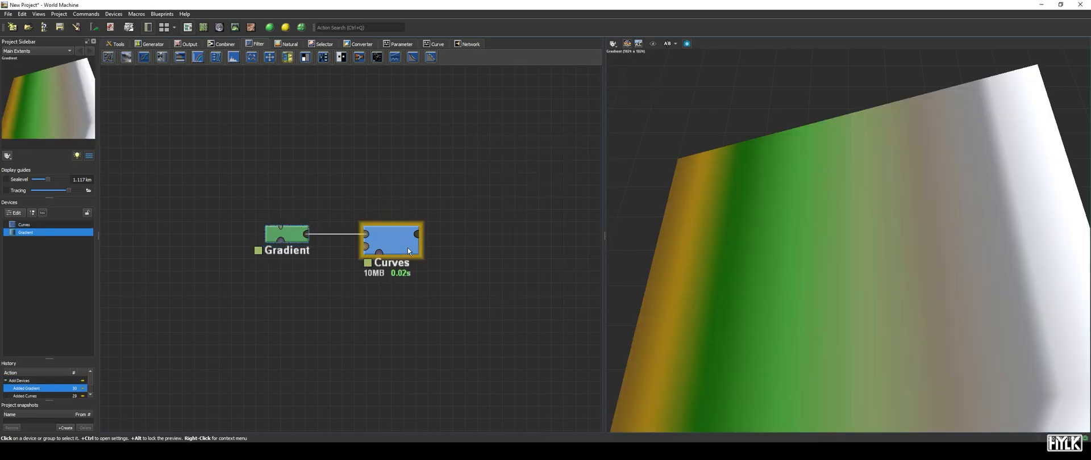
double_click(391, 239)
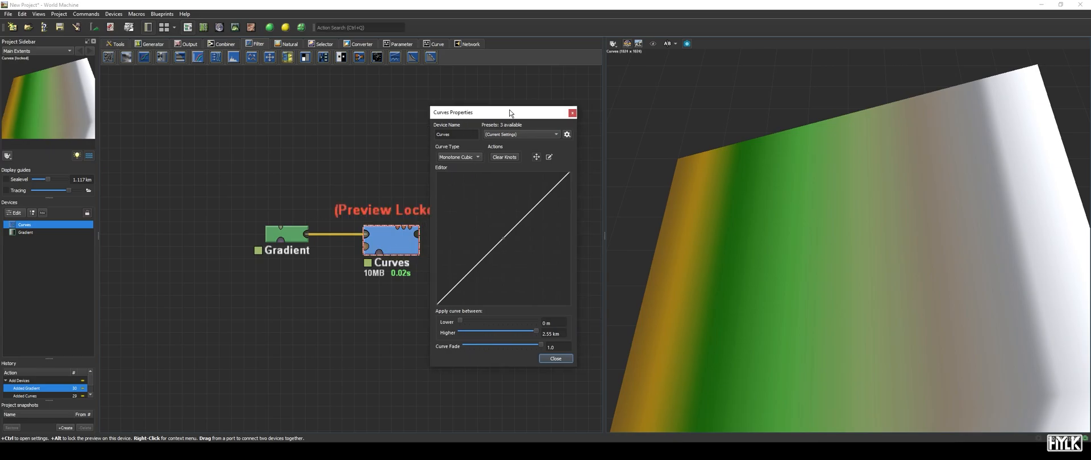
left_click_drag(503, 113, 432, 114)
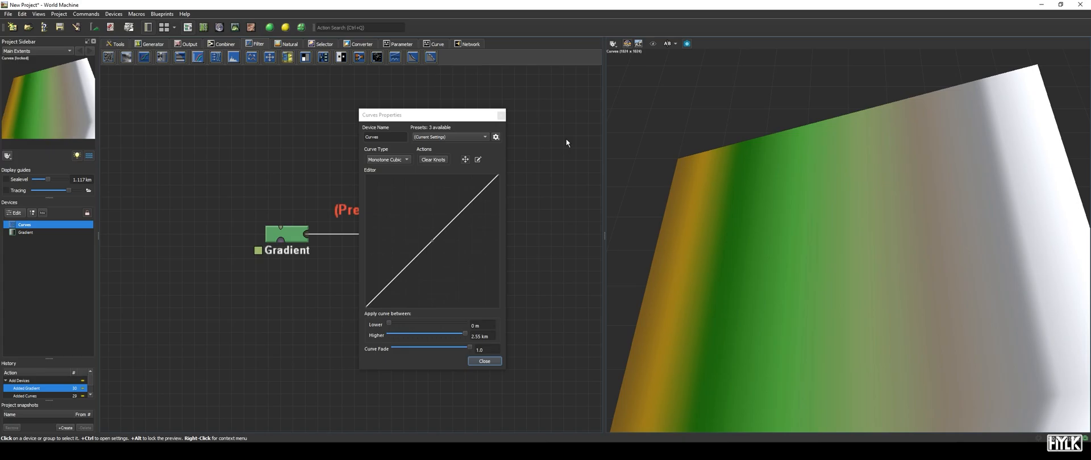
mouse_move(382, 174)
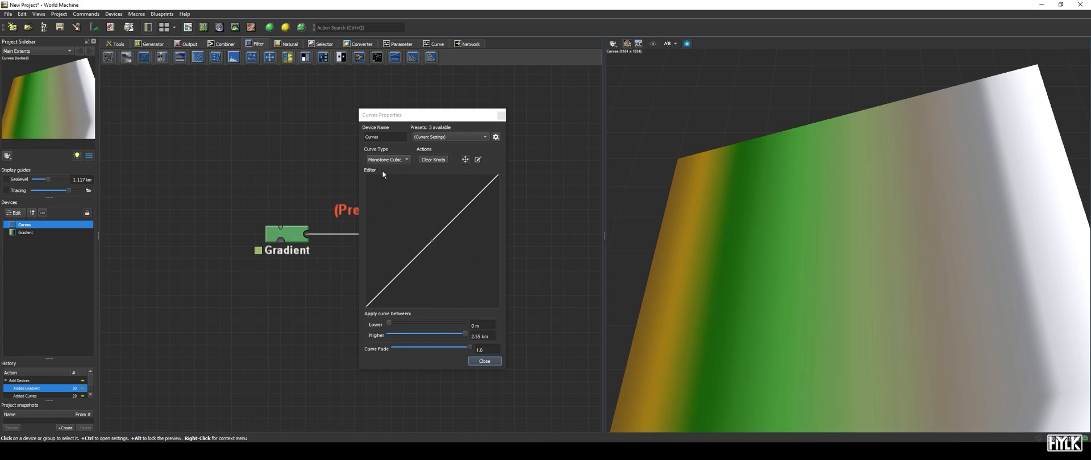
mouse_move(478, 159)
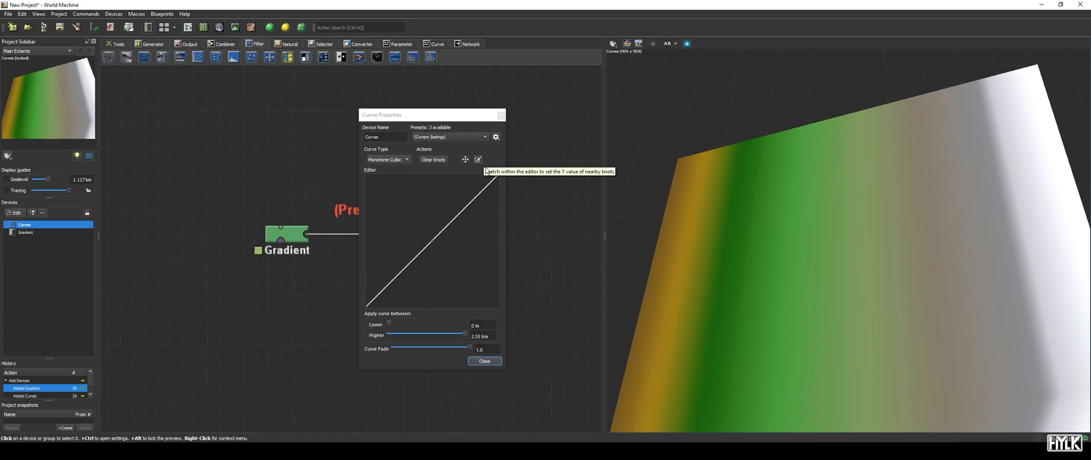
mouse_move(412, 247)
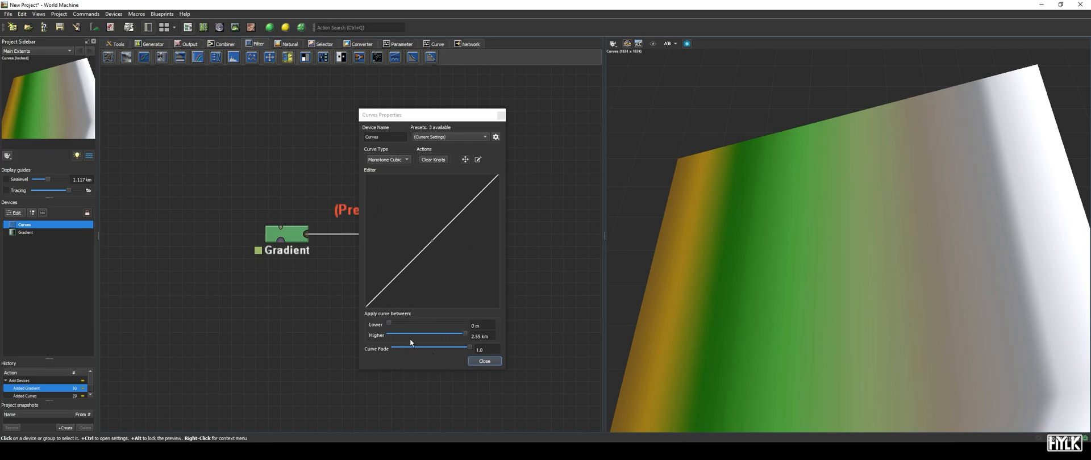
mouse_move(475, 274)
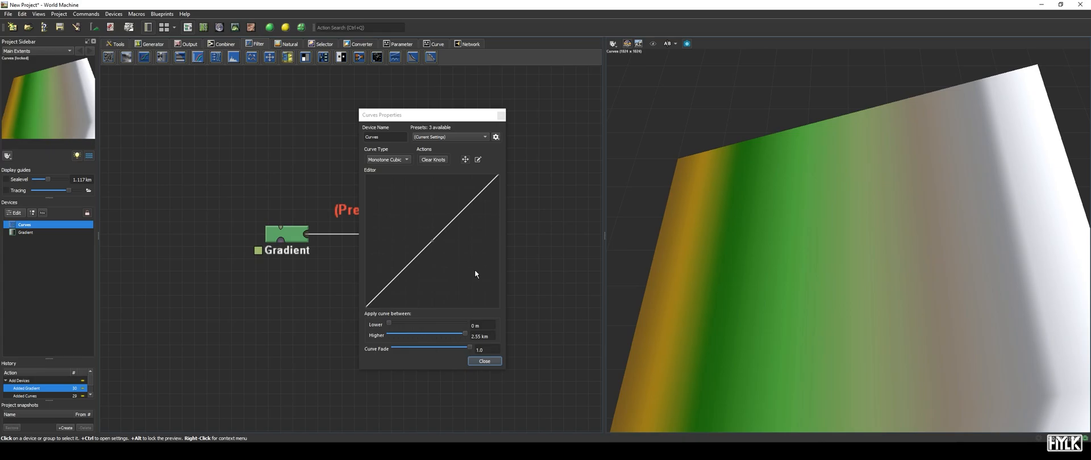
mouse_move(384, 202)
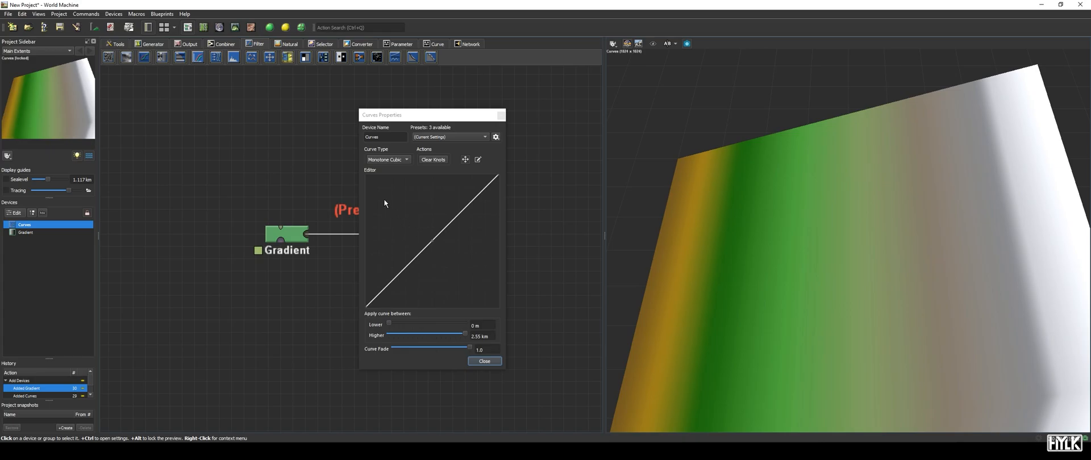
mouse_move(382, 277)
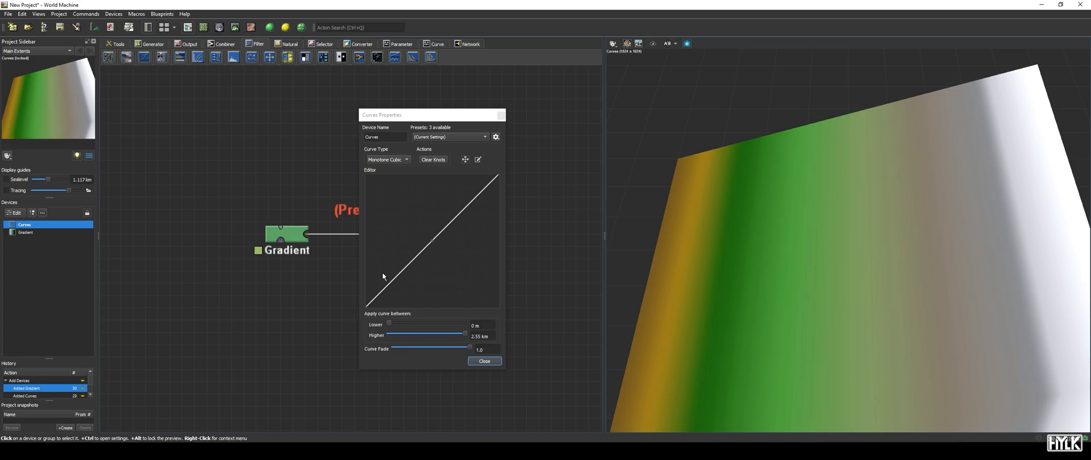
mouse_move(443, 326)
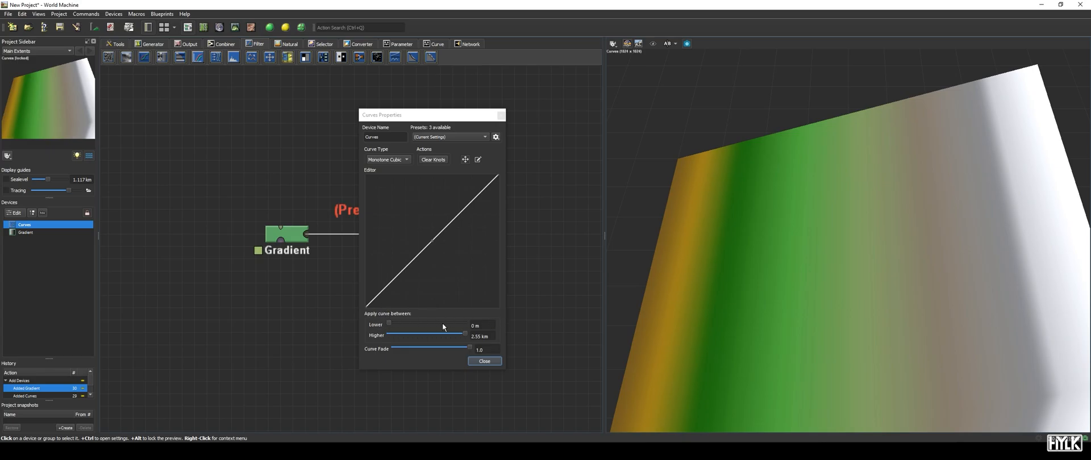
mouse_move(469, 320)
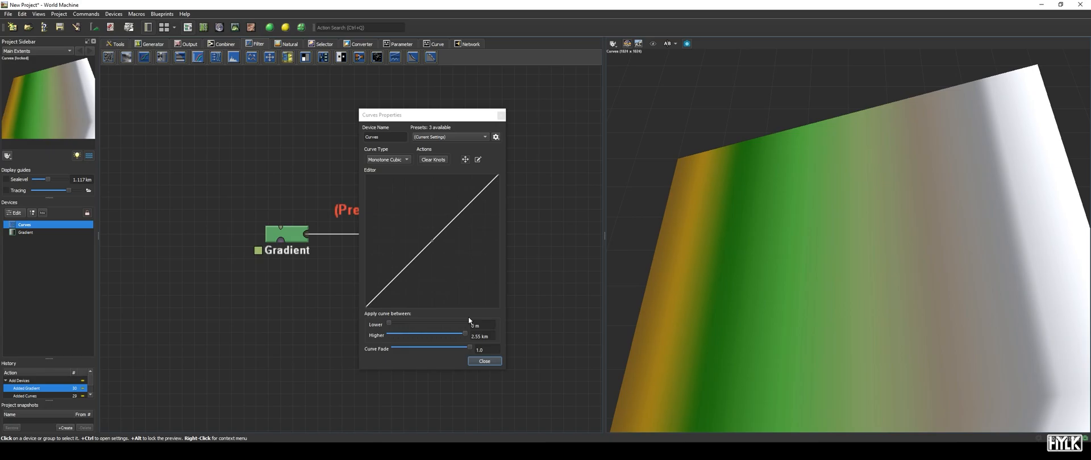
mouse_move(489, 215)
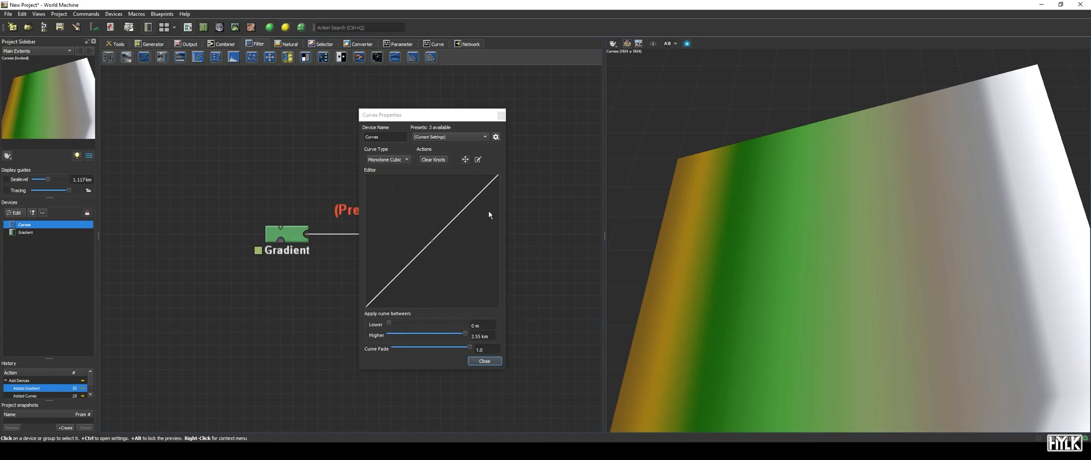
mouse_move(457, 281)
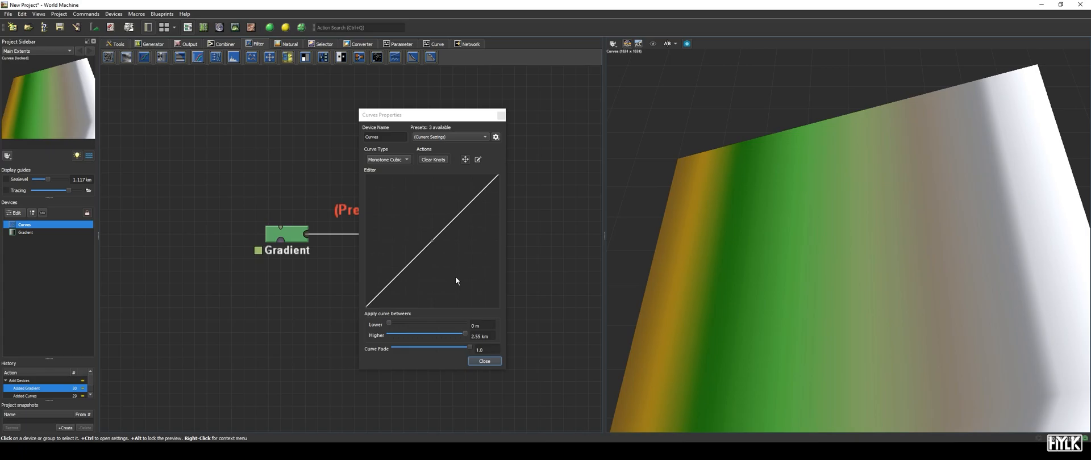
mouse_move(440, 270)
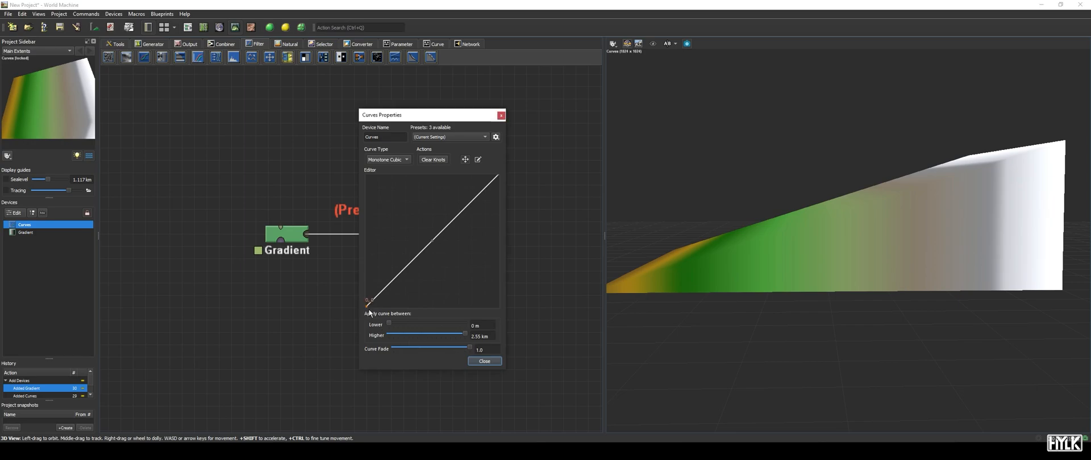
- Raise the bottom-left knot and lift the curve's lower section into a flat plain
left_click_drag(368, 299, 368, 287)
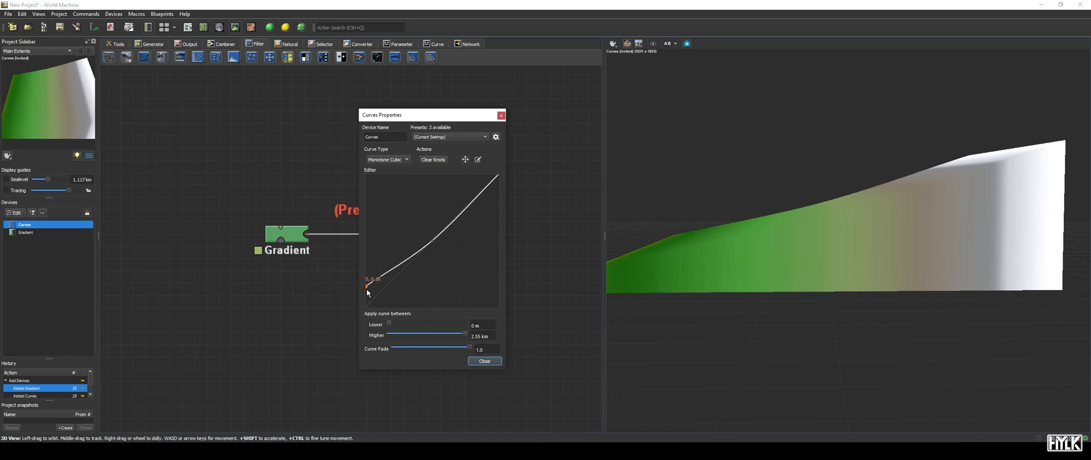
left_click_drag(367, 286, 367, 243)
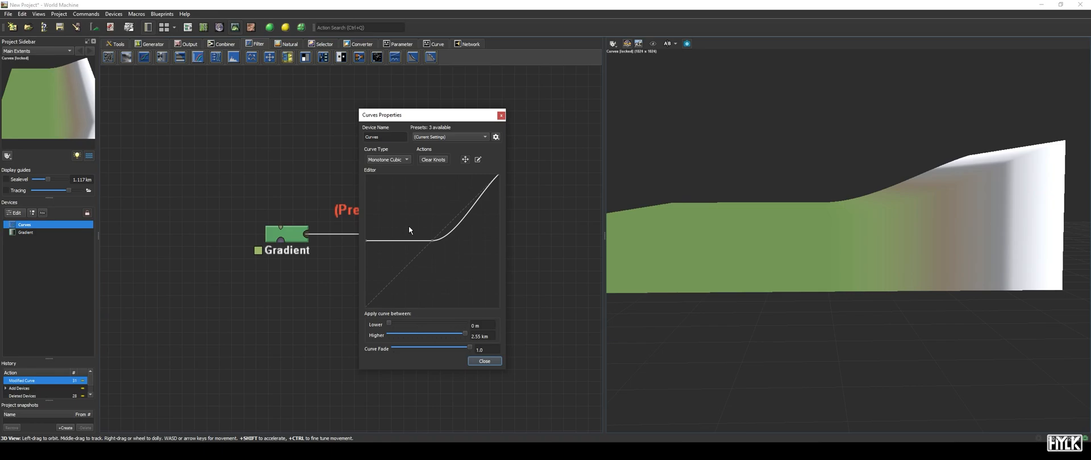
mouse_move(404, 230)
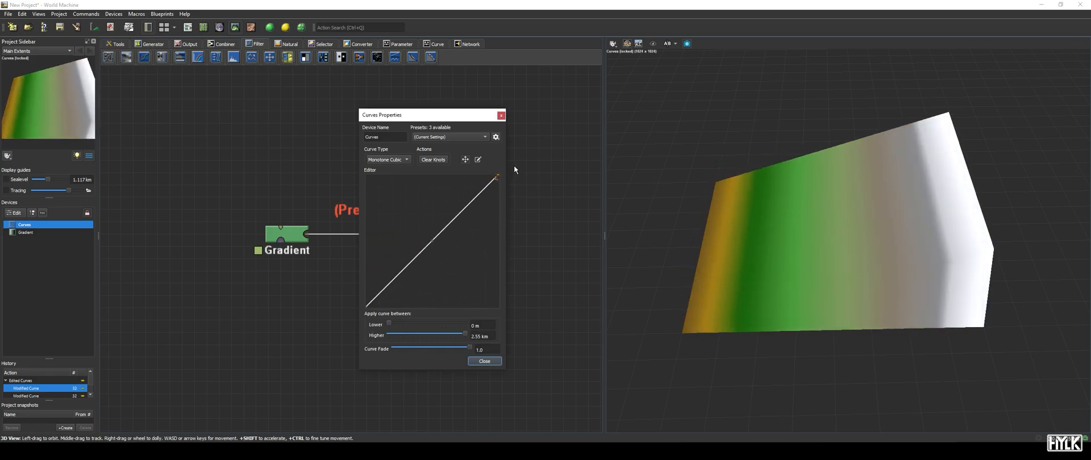
- Bend a curve knot below and above the diagonal into an S shape
left_click_drag(463, 247, 462, 254)
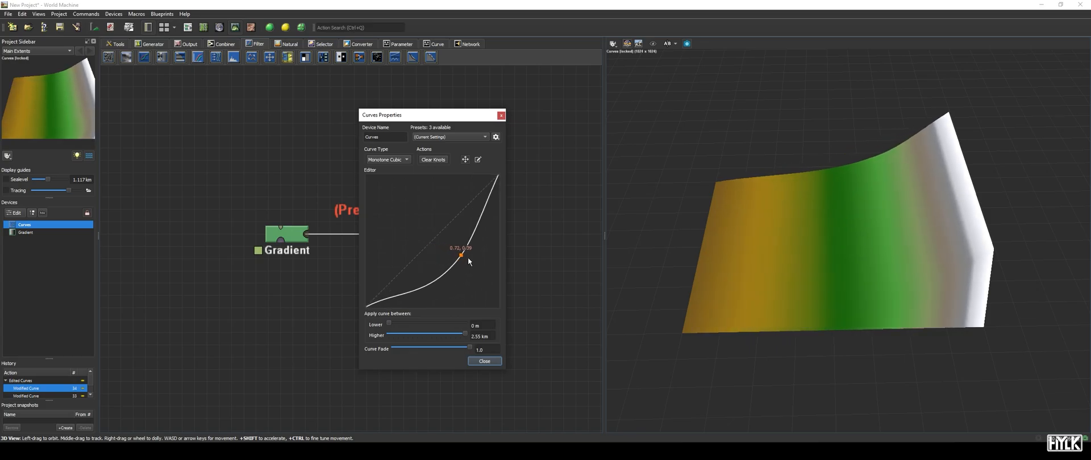
left_click_drag(461, 254, 406, 231)
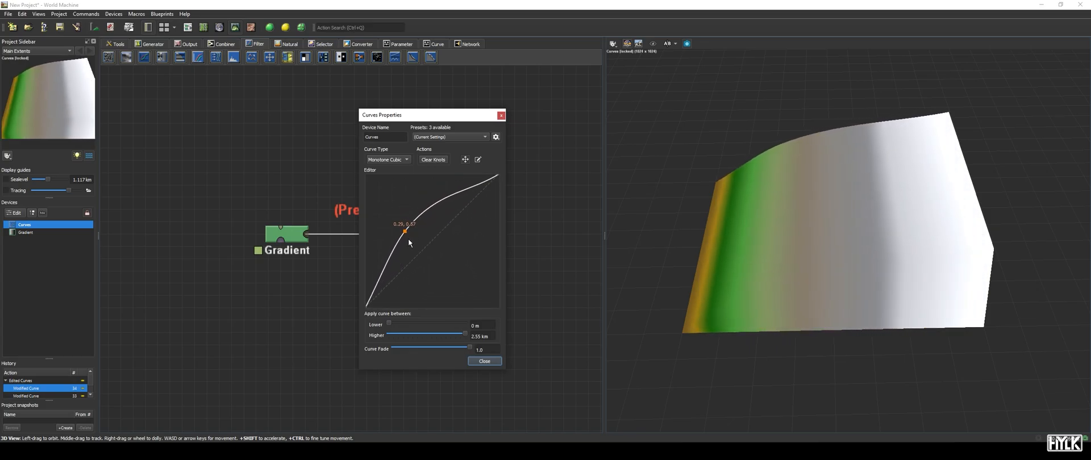
left_click_drag(406, 230, 473, 273)
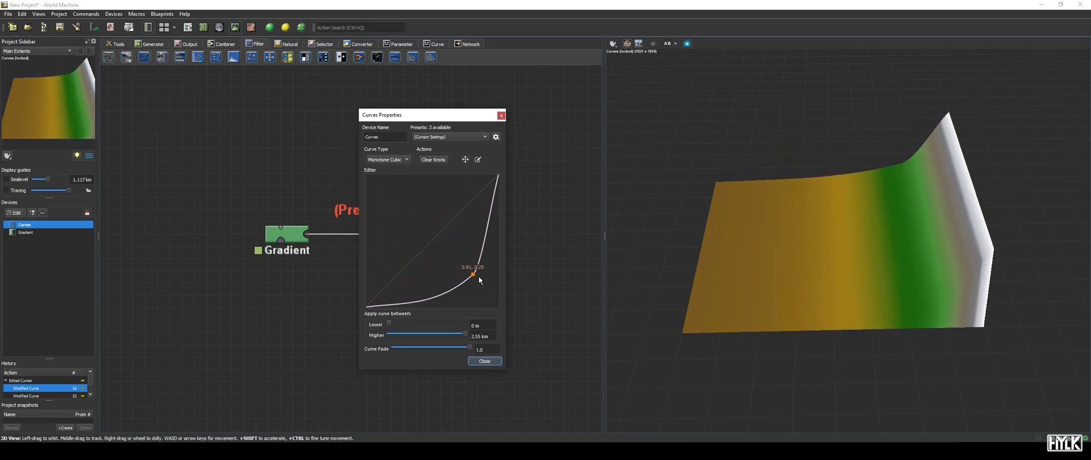
left_click_drag(474, 272, 446, 245)
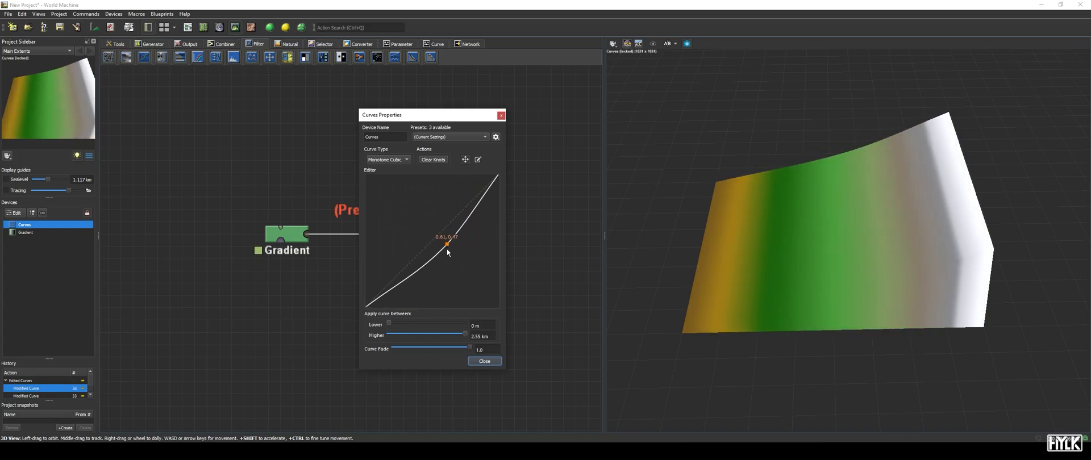
left_click_drag(446, 245, 474, 245)
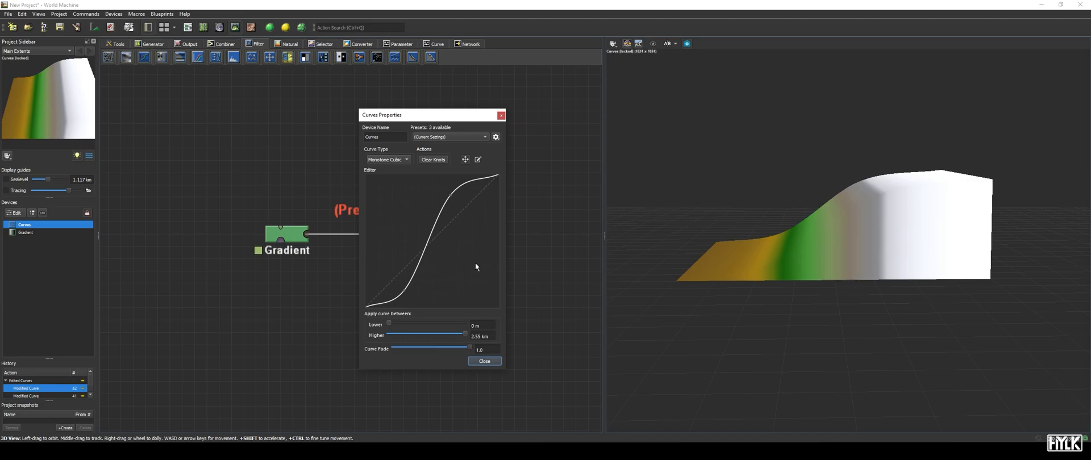
- Add a knot and pull it down into a mid-height shelf with wavy bumps
left_click(433, 159)
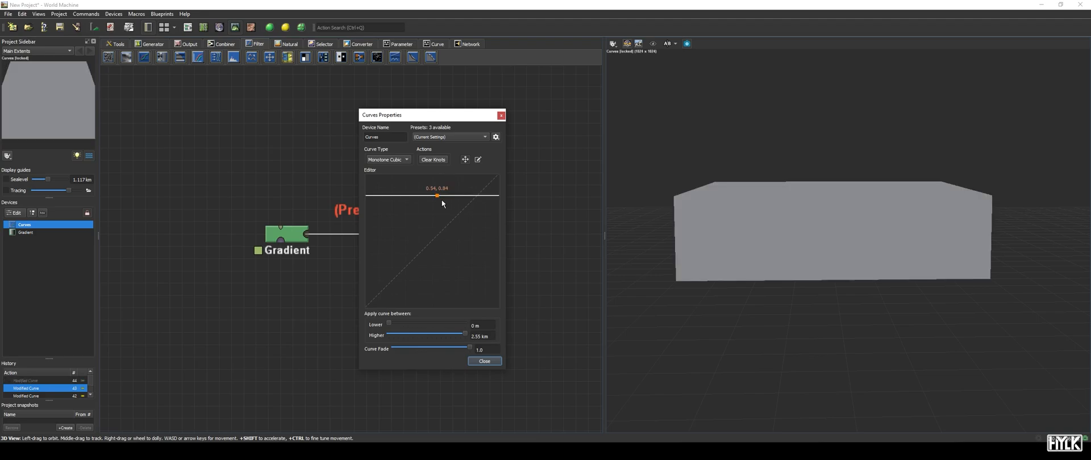
left_click_drag(437, 196, 416, 253)
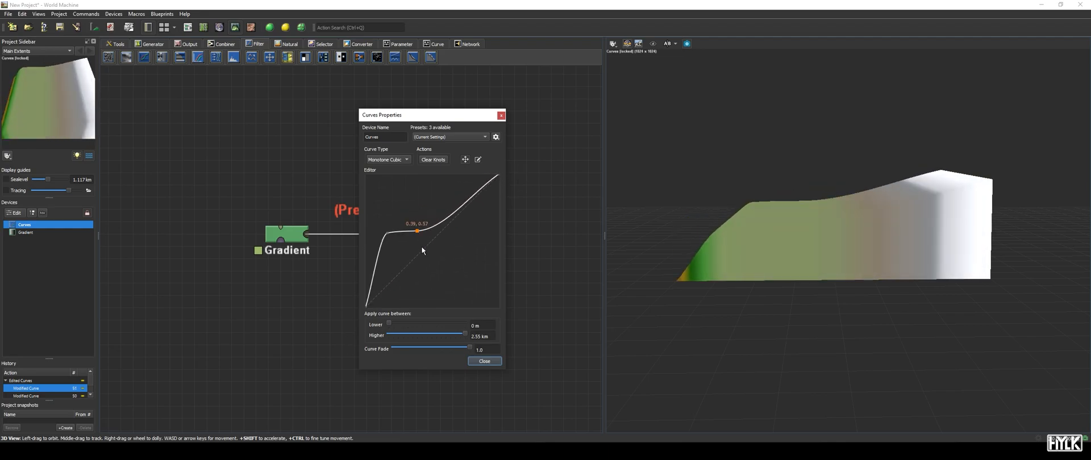
left_click_drag(416, 231, 466, 263)
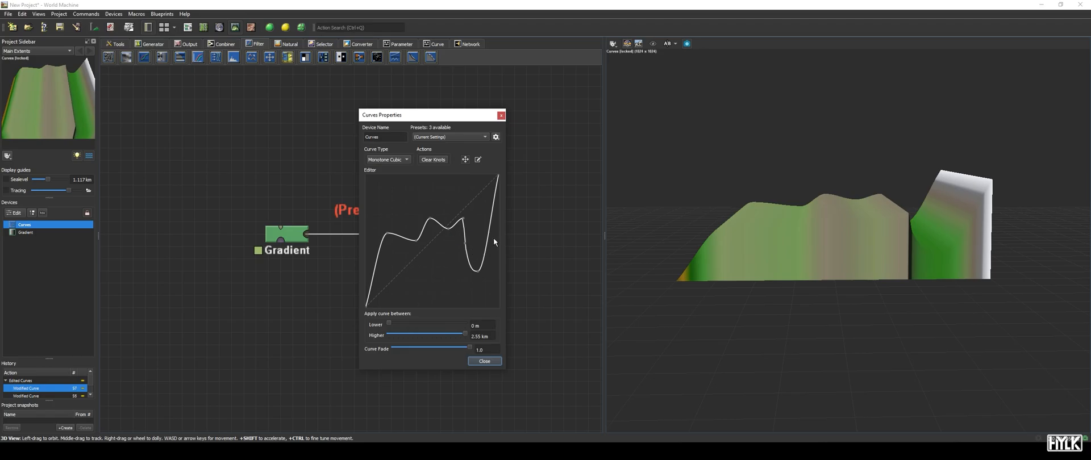
mouse_move(493, 186)
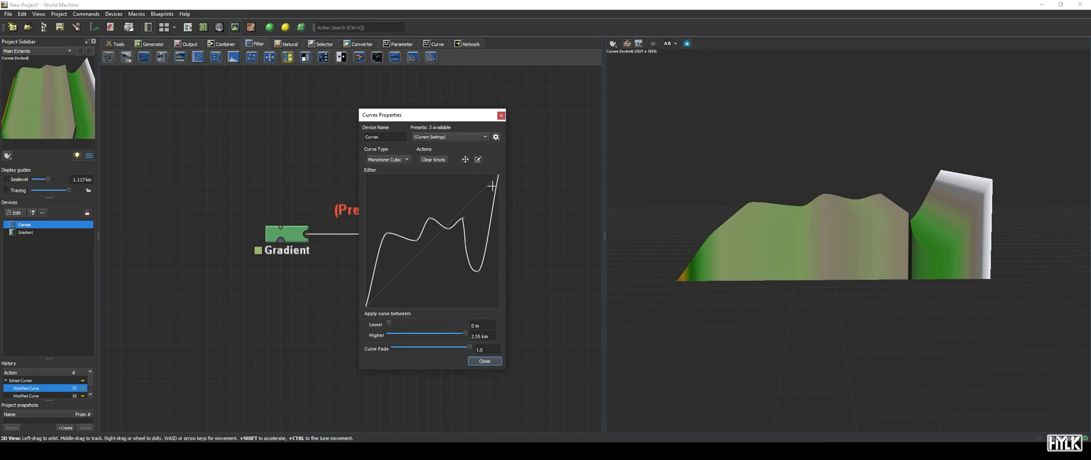
- Drag a knot down into a deep valley, then ease it into a gentle terrace
left_click_drag(475, 177, 465, 234)
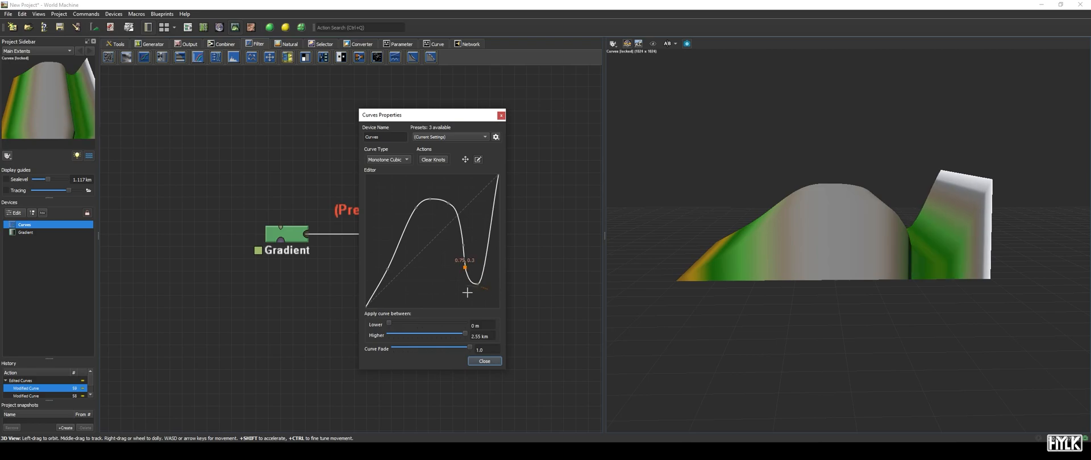
left_click_drag(465, 267, 489, 246)
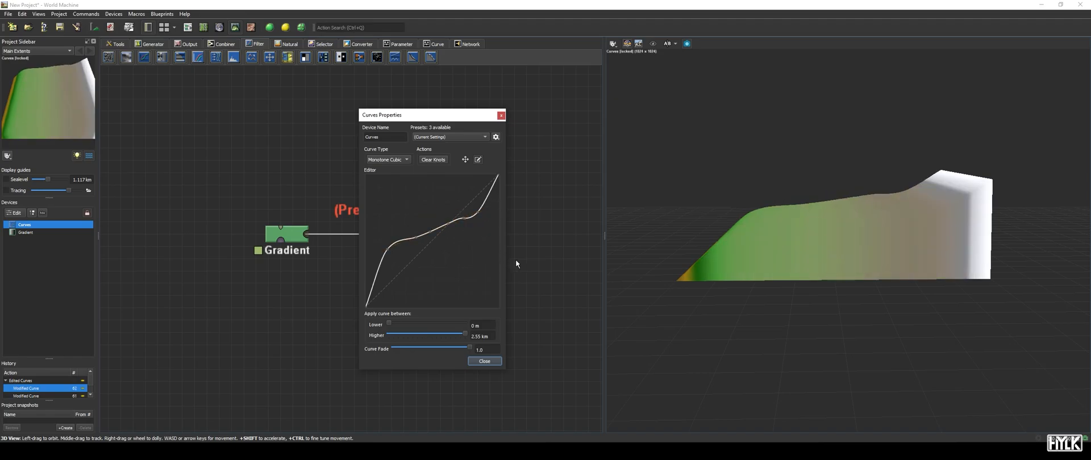
mouse_move(479, 208)
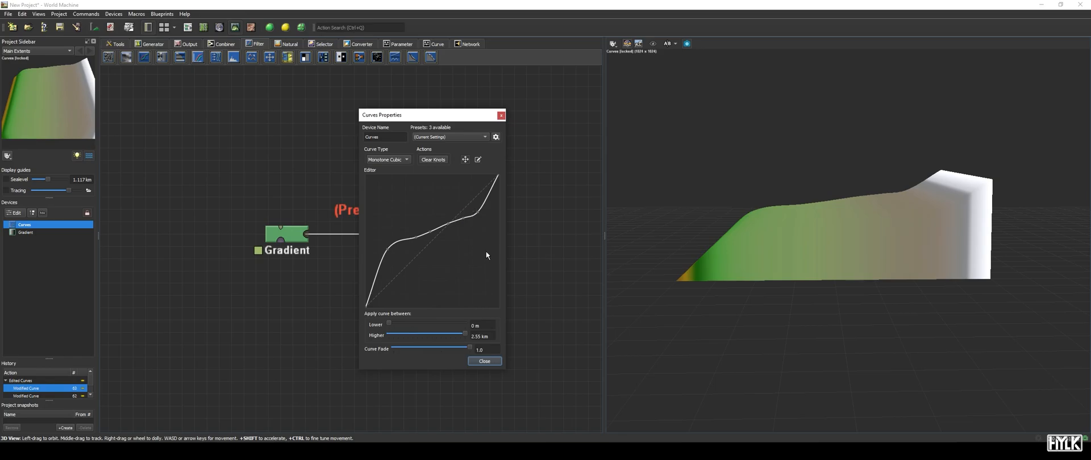
mouse_move(482, 255)
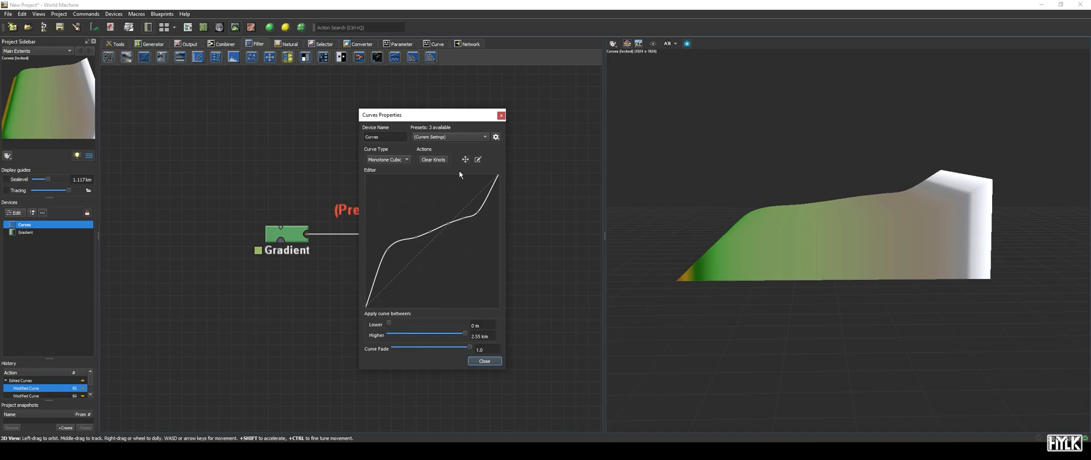
- Clear all knots and drag new knots into a wide plateau
left_click(432, 159)
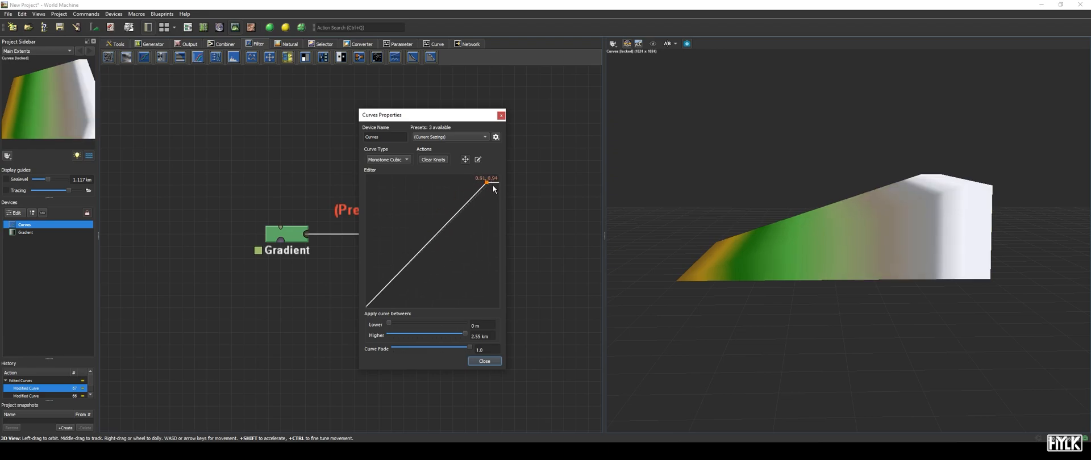
left_click_drag(483, 183, 451, 238)
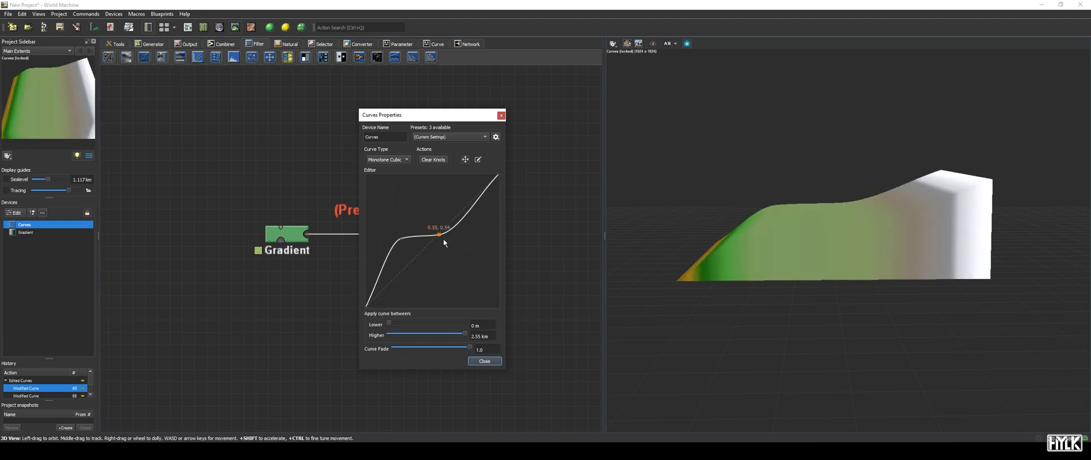
left_click_drag(437, 235, 461, 226)
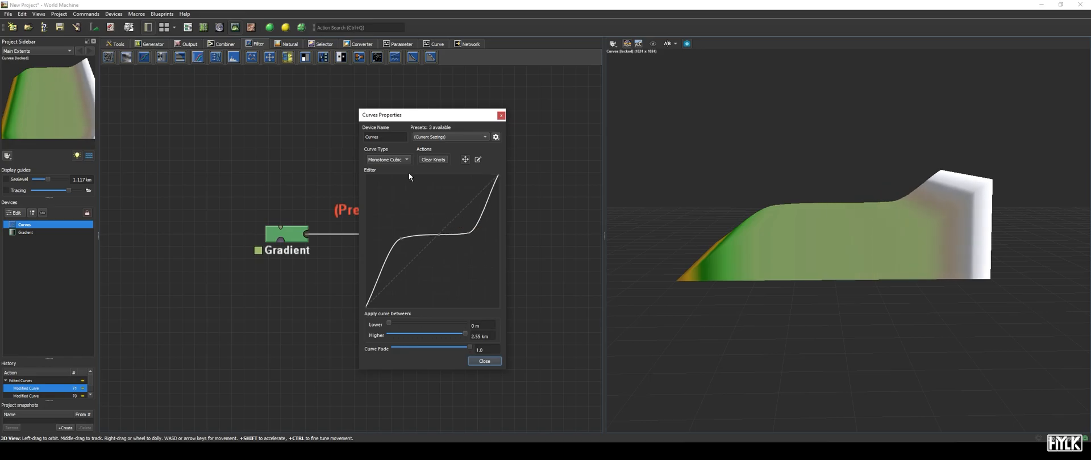
- Switch the Curve Type to Cubic, then to Linear
left_click(388, 160)
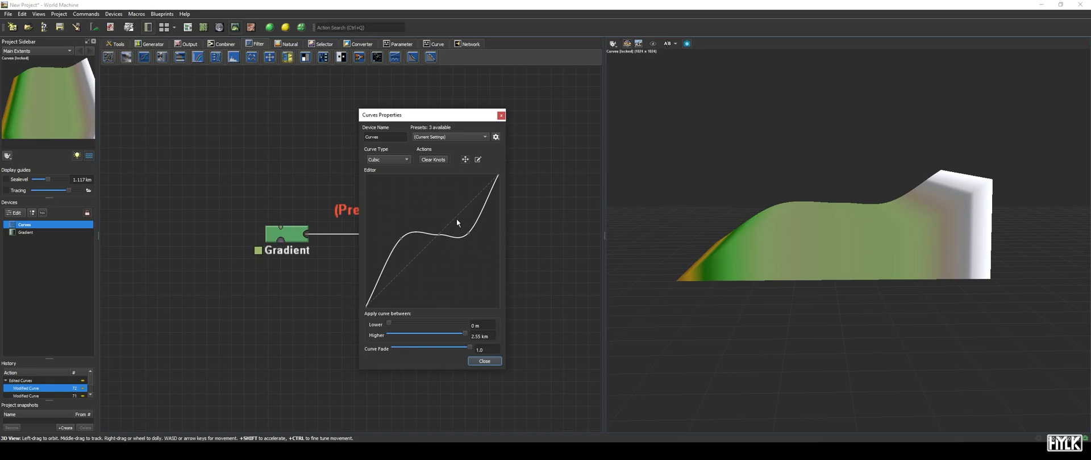
mouse_move(453, 208)
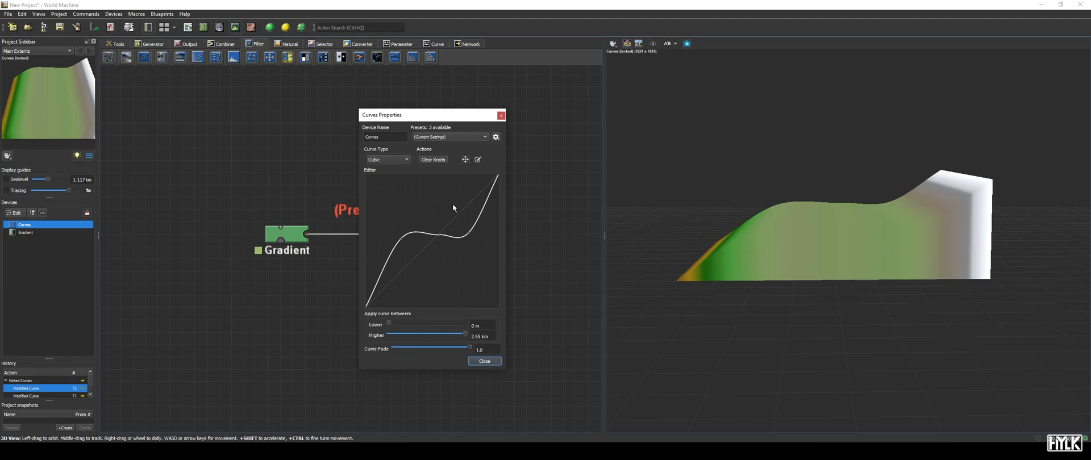
left_click(387, 159)
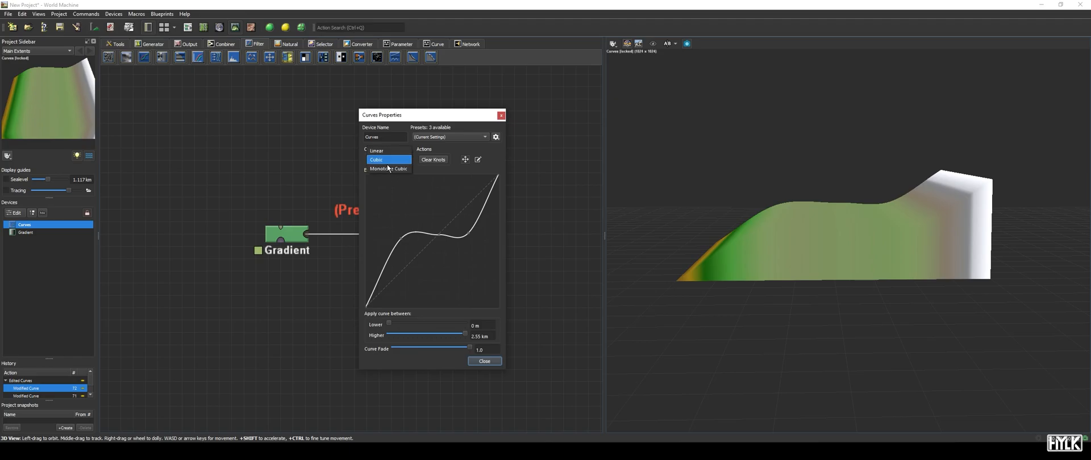
left_click(376, 150)
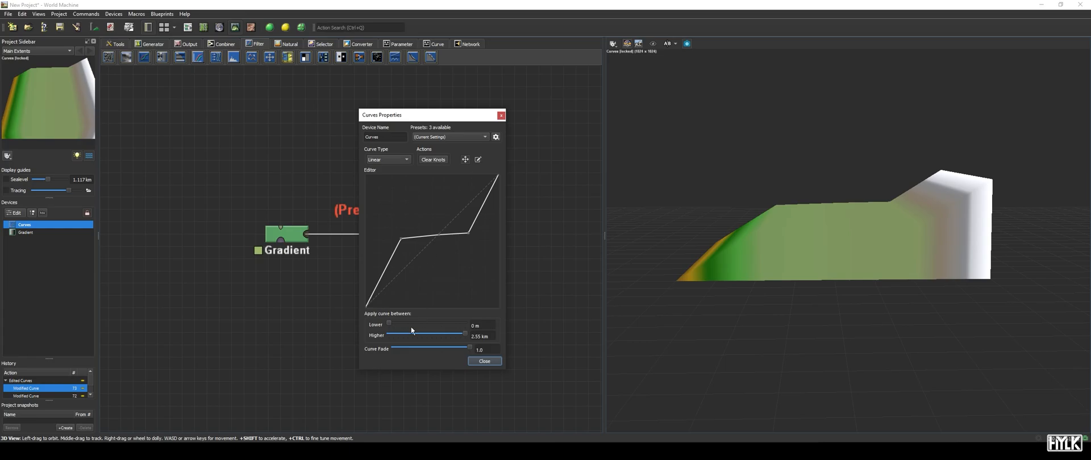
- Narrow the Curves height range, then sweep Curve Fade from 0.75 downward and back to full
left_click_drag(389, 324, 400, 324)
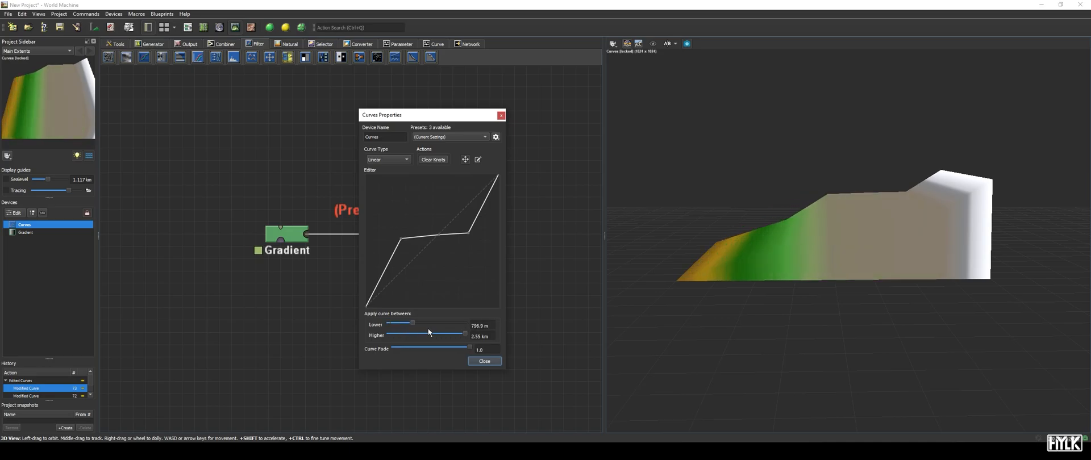
left_click_drag(454, 335, 436, 334)
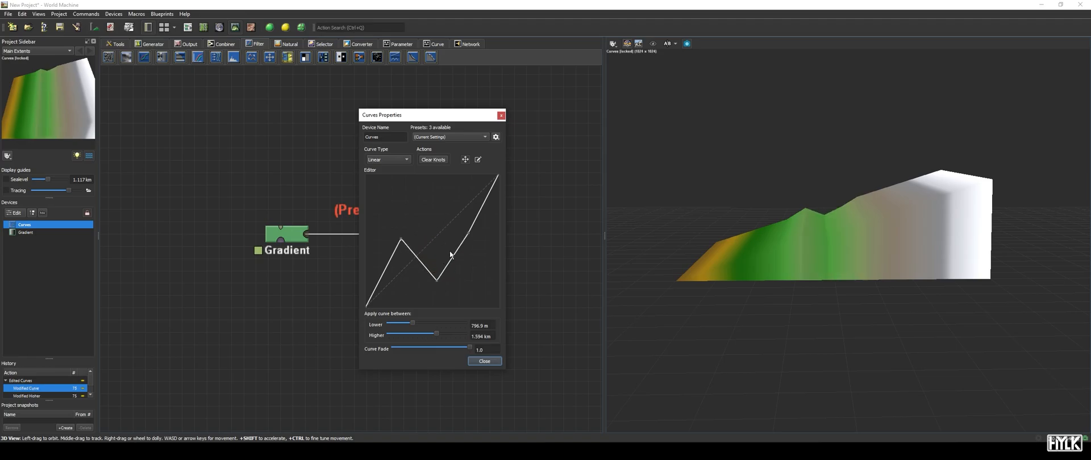
mouse_move(452, 246)
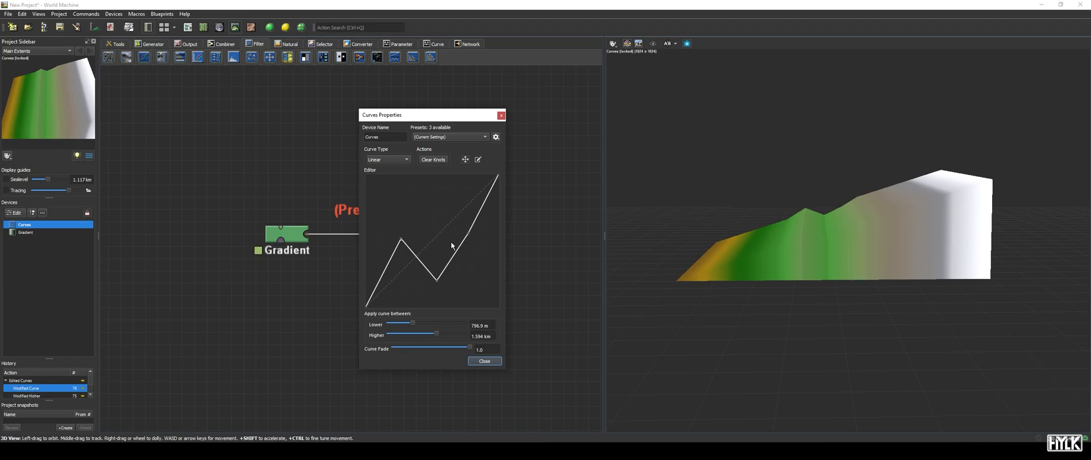
mouse_move(472, 324)
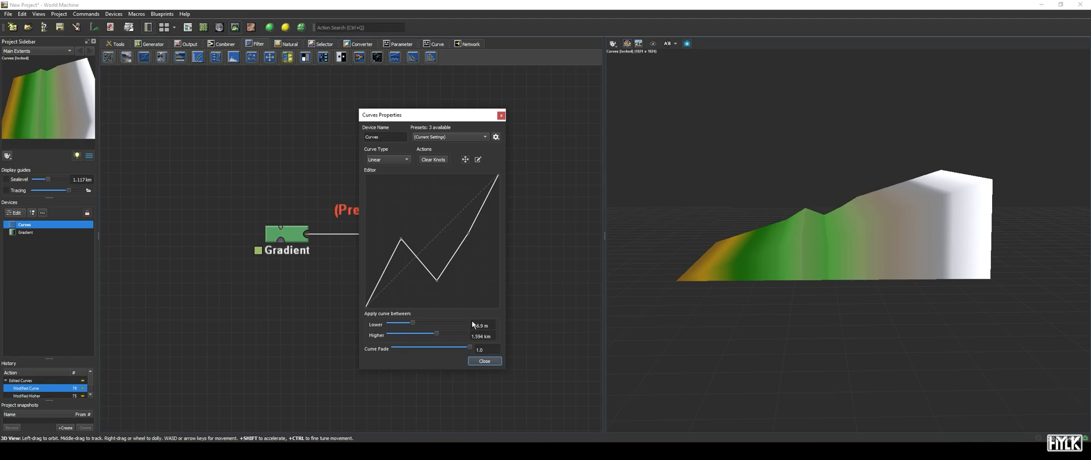
left_click_drag(471, 347, 449, 347)
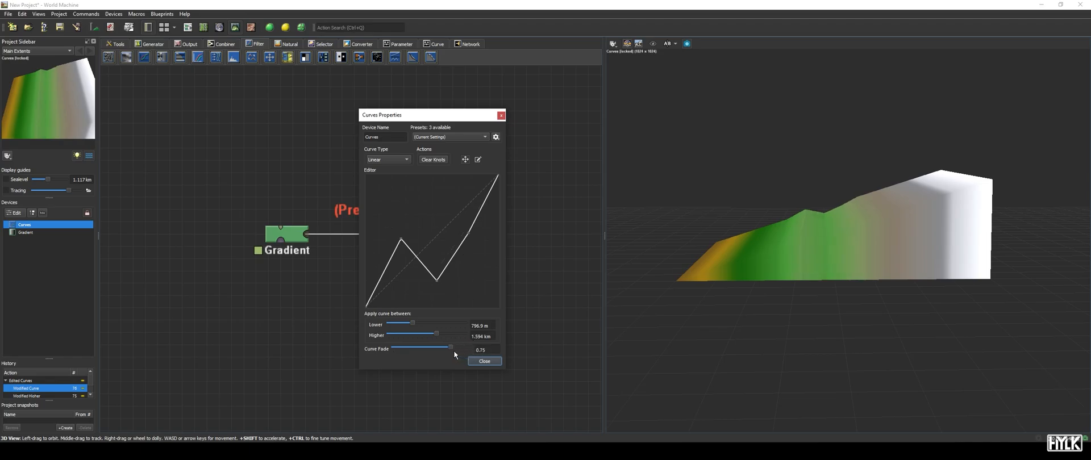
left_click_drag(451, 348, 407, 347)
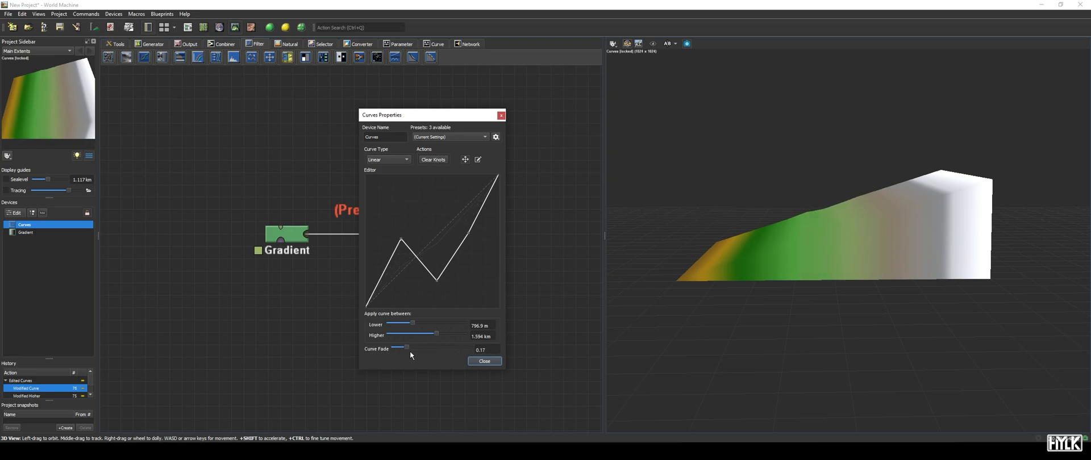
left_click_drag(399, 348, 457, 347)
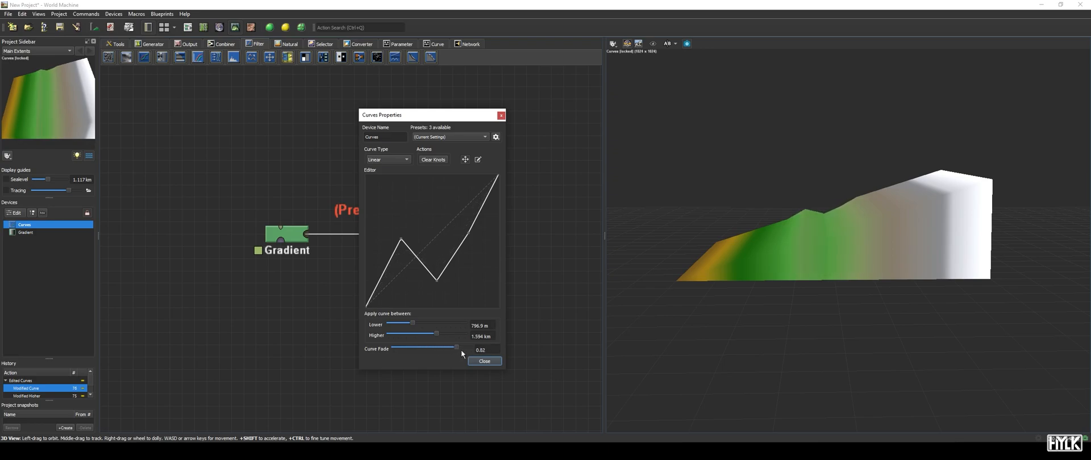
left_click_drag(455, 348, 471, 348)
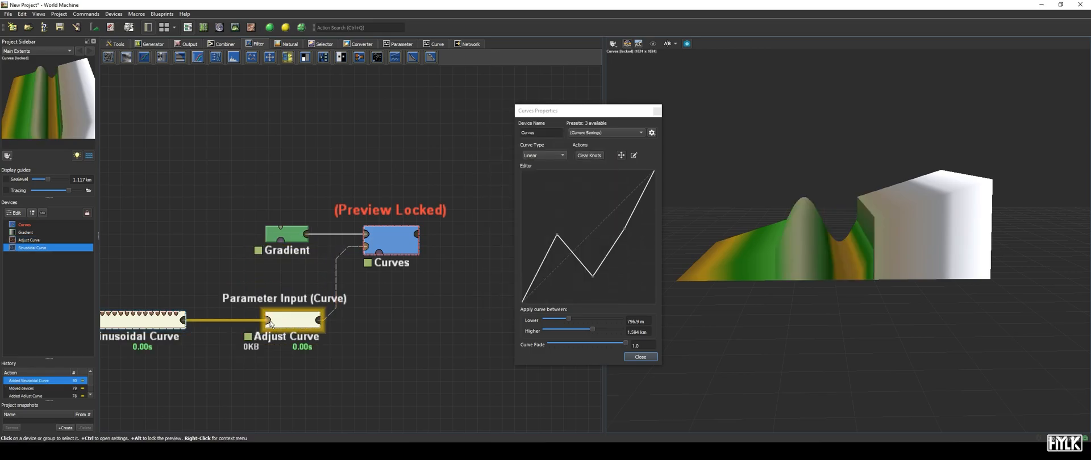
- Set Adjust Curve Offset Amplitude to 0.5 and the height range to 0 m–2.55 km
double_click(292, 321)
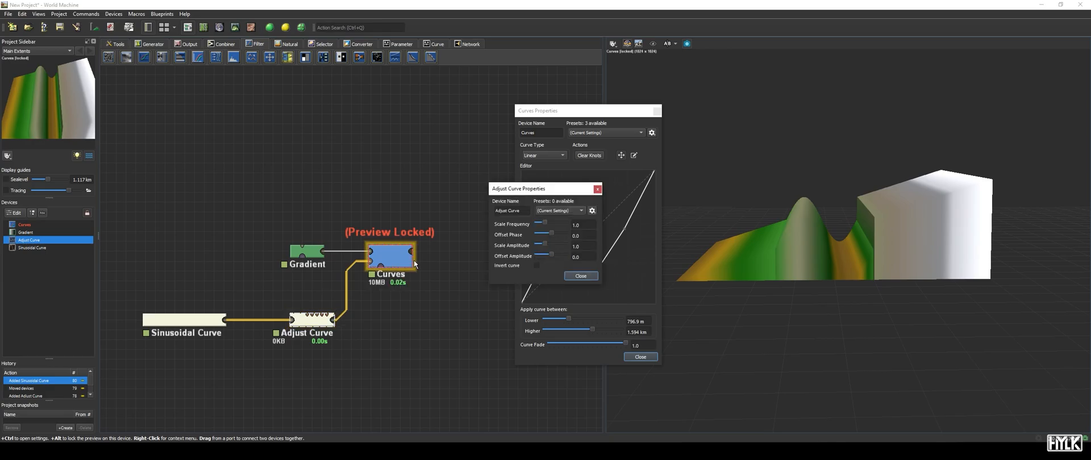
left_click_drag(517, 189, 183, 125)
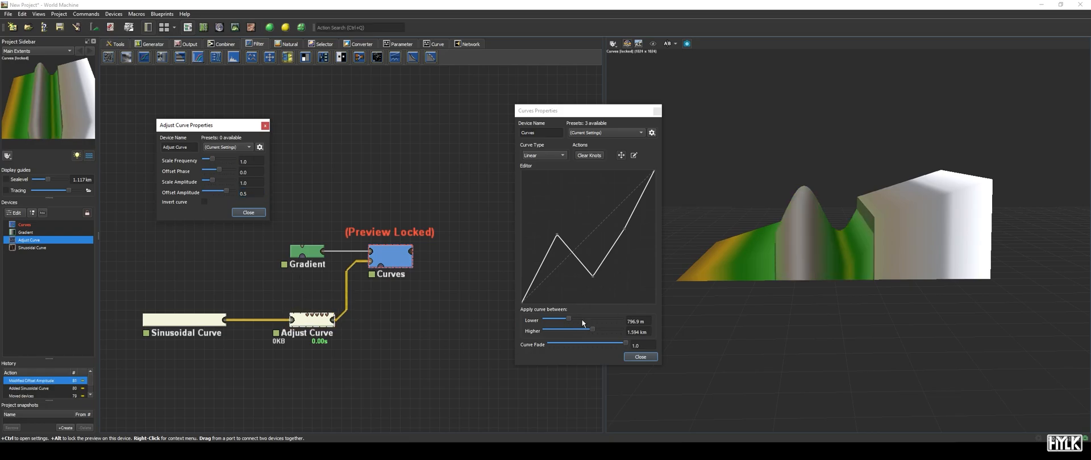
left_click_drag(580, 331, 620, 331)
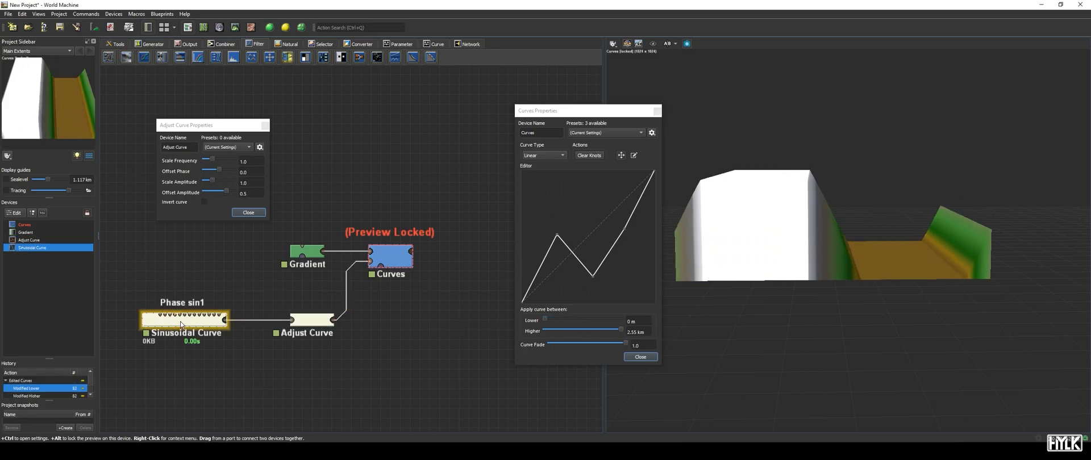
- Set the Sinusoidal Curve sine amplitude to 0.5, then delete every device
double_click(184, 320)
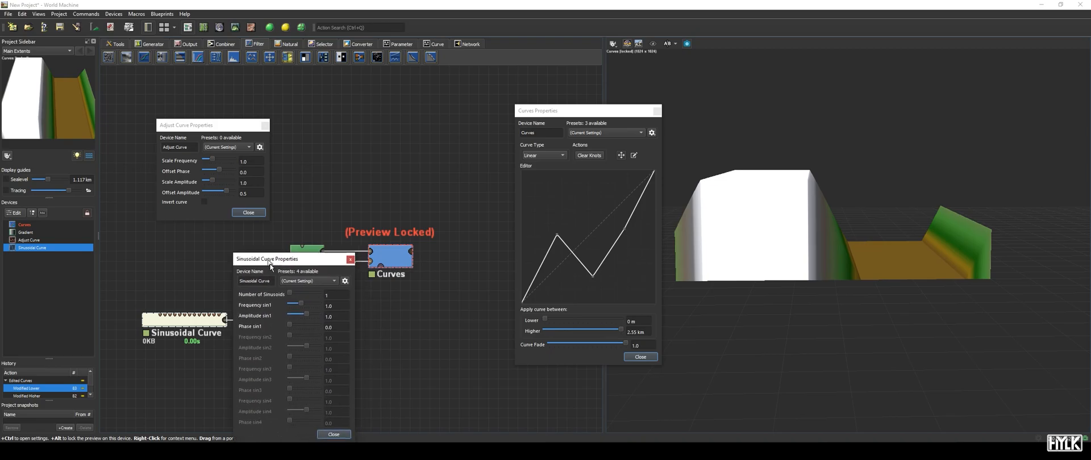
left_click_drag(267, 259, 238, 253)
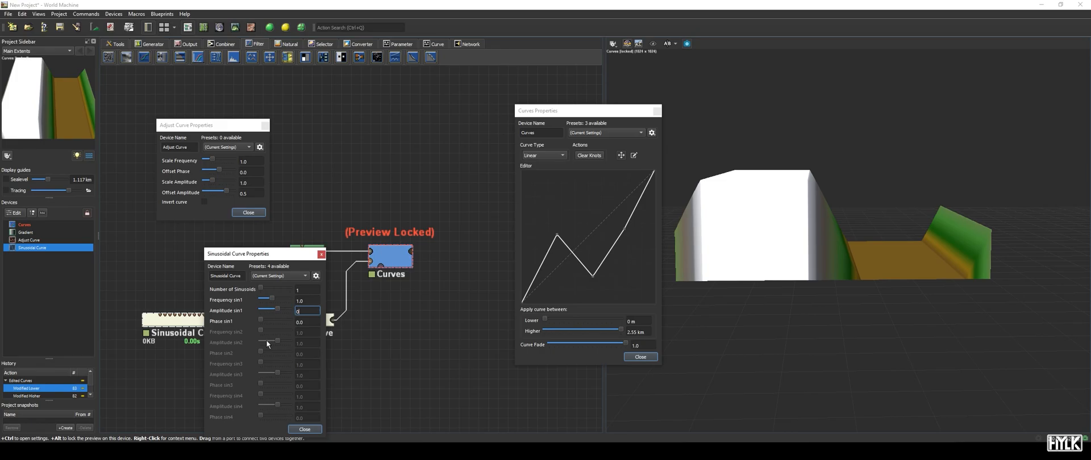
type("0.5")
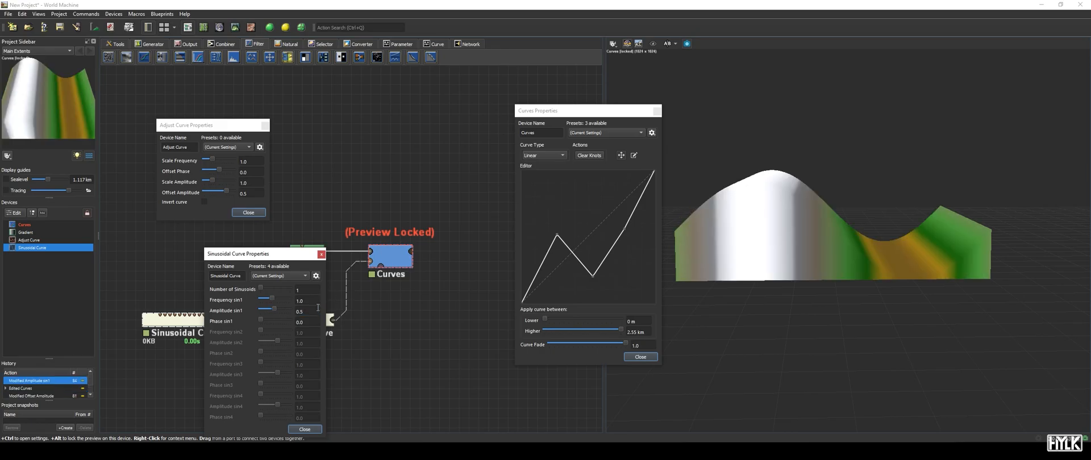
mouse_move(364, 396)
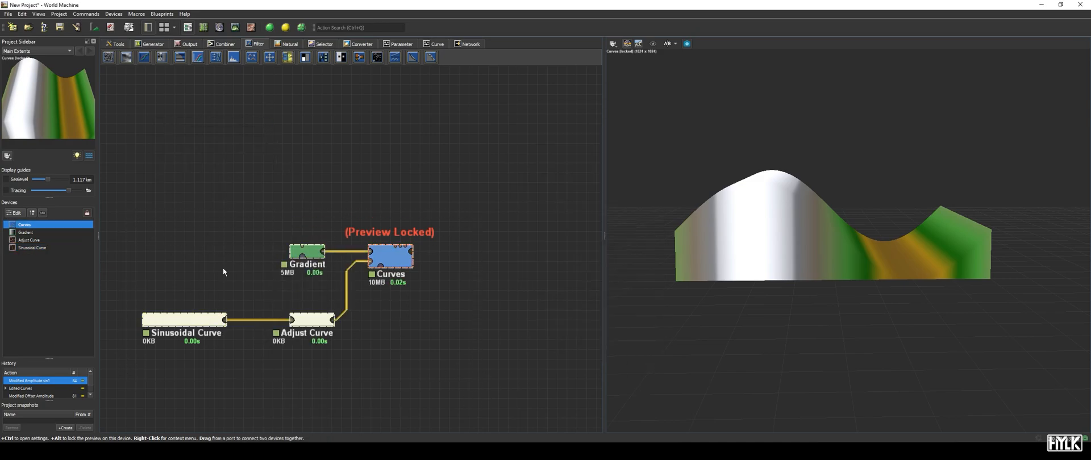
key("Delete")
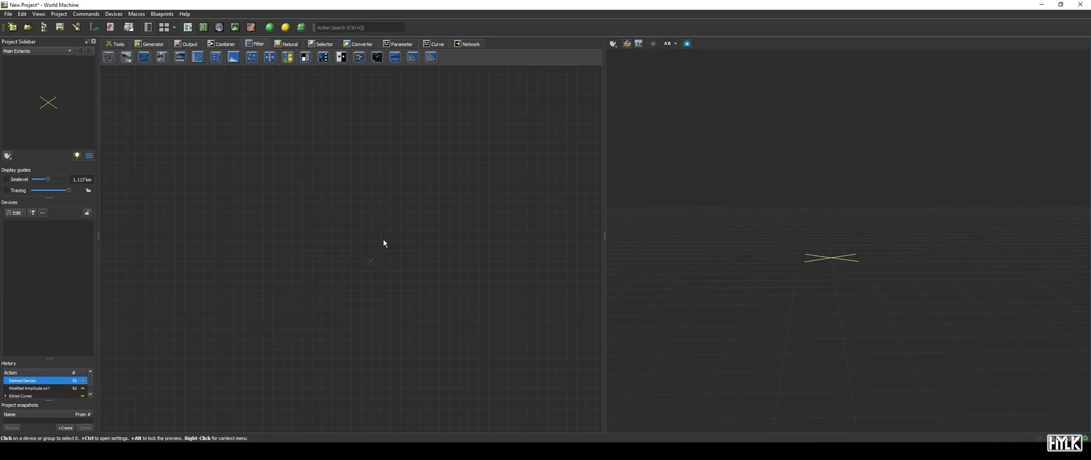
mouse_move(148, 78)
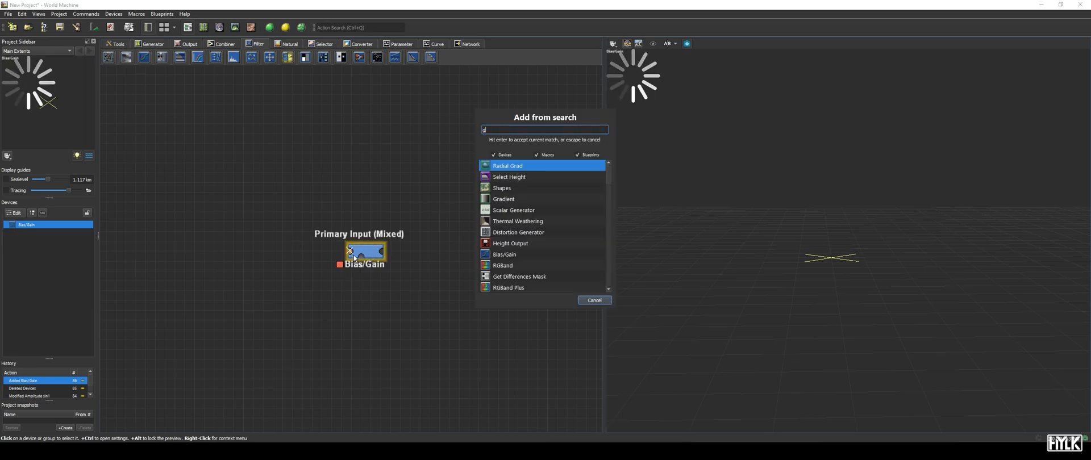
- Add a Gradient from search feeding Bias/Gain and show its Bias/Gain properties
type("rad")
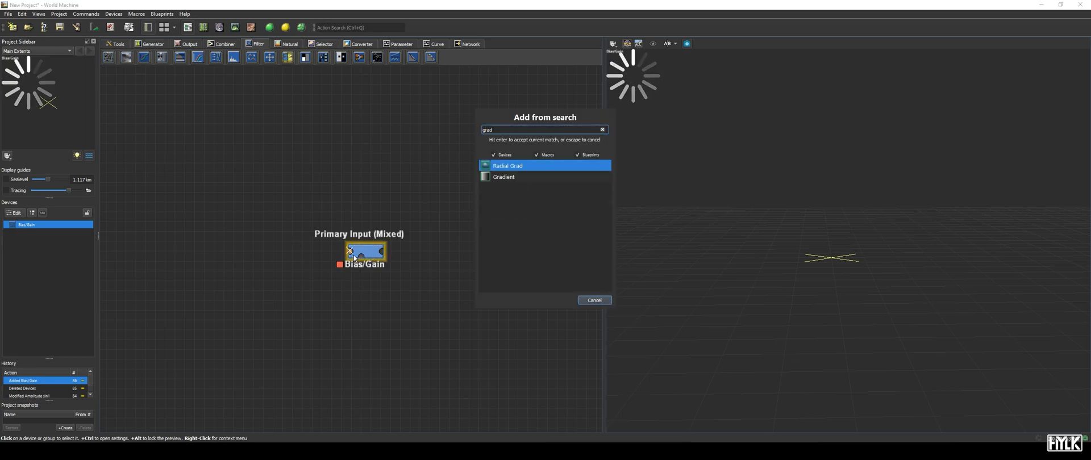
left_click(503, 177)
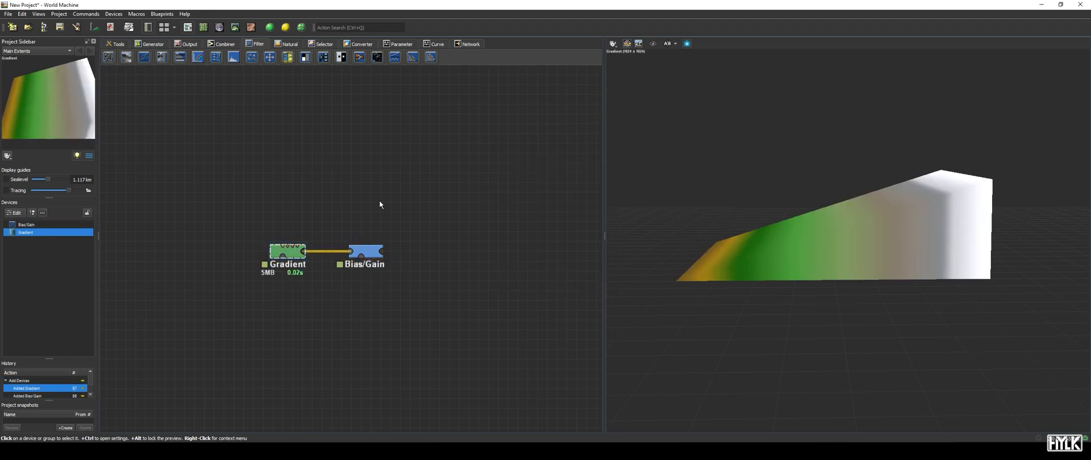
double_click(365, 252)
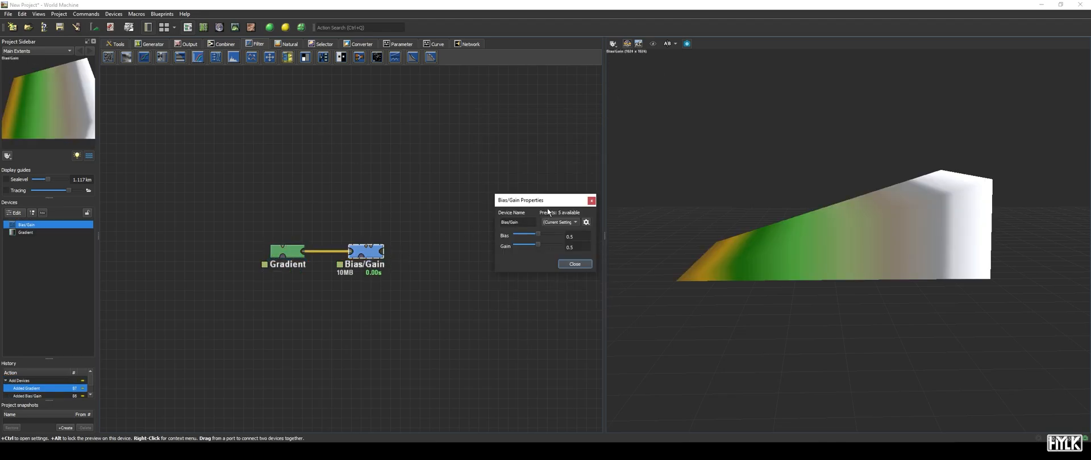
- Sweep Bias down to about 0.06 and up to 0.89, returning near 0.5
left_click_drag(519, 200, 343, 176)
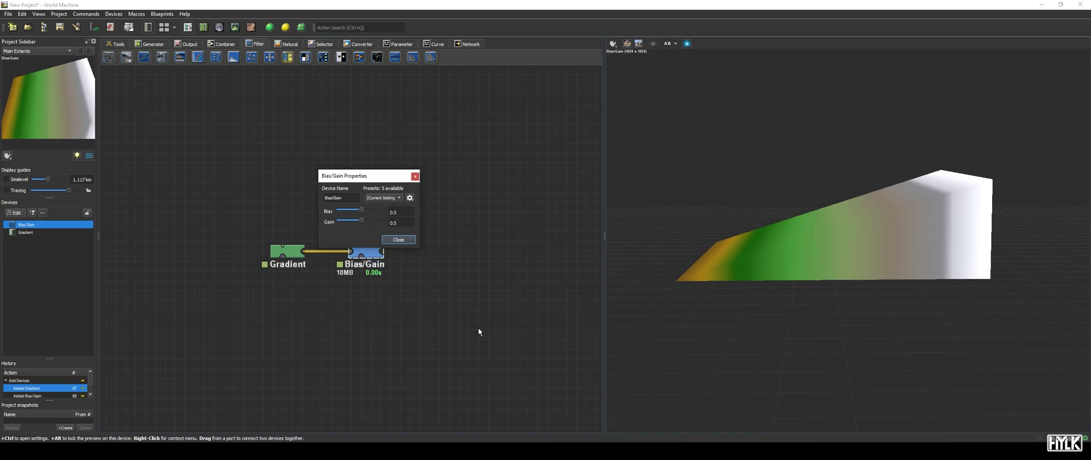
mouse_move(341, 232)
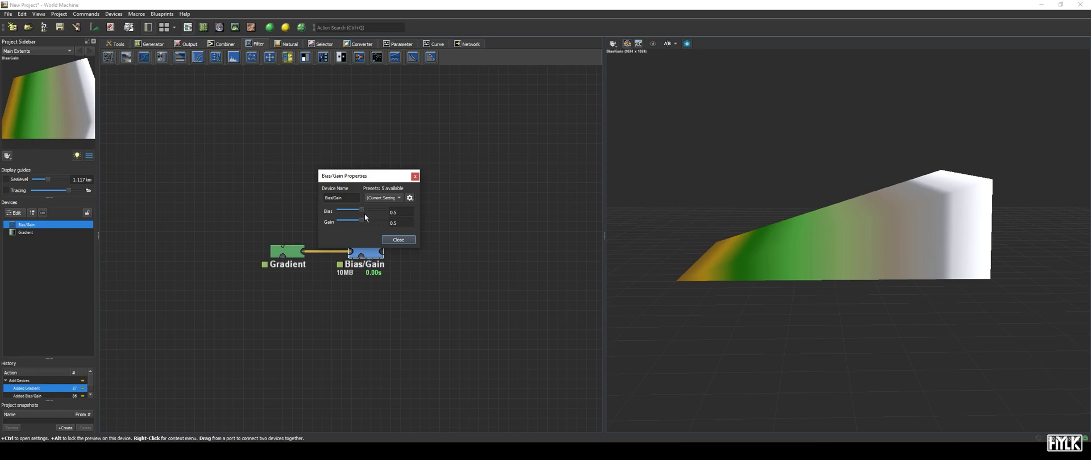
left_click_drag(362, 211, 341, 211)
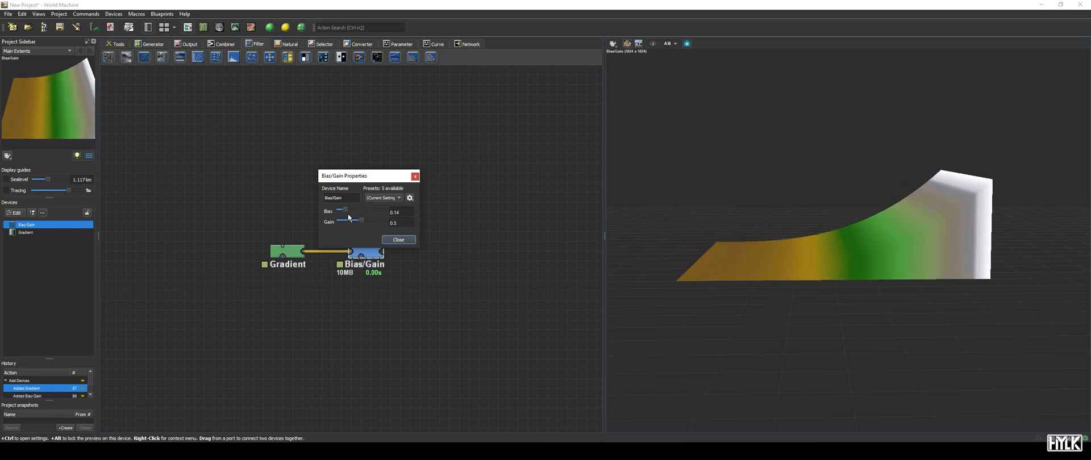
left_click_drag(342, 211, 338, 211)
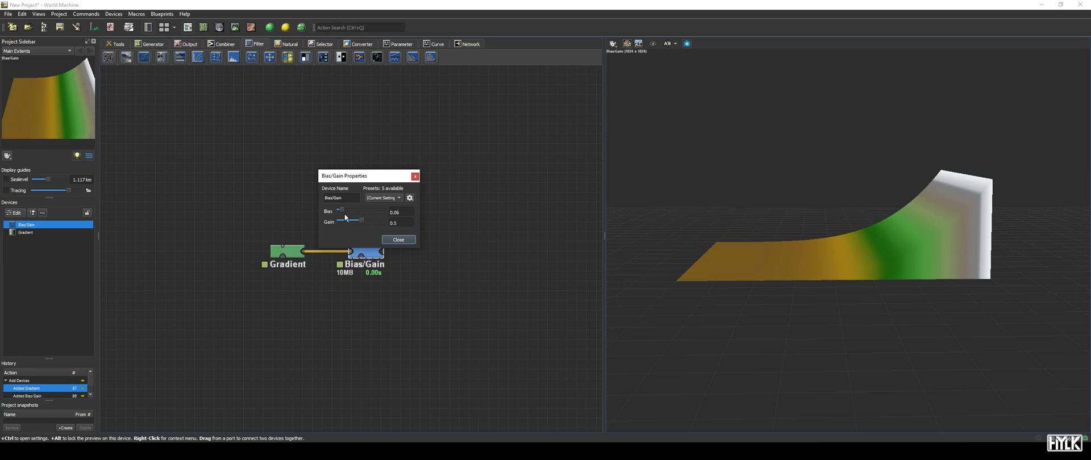
left_click_drag(341, 212, 343, 211)
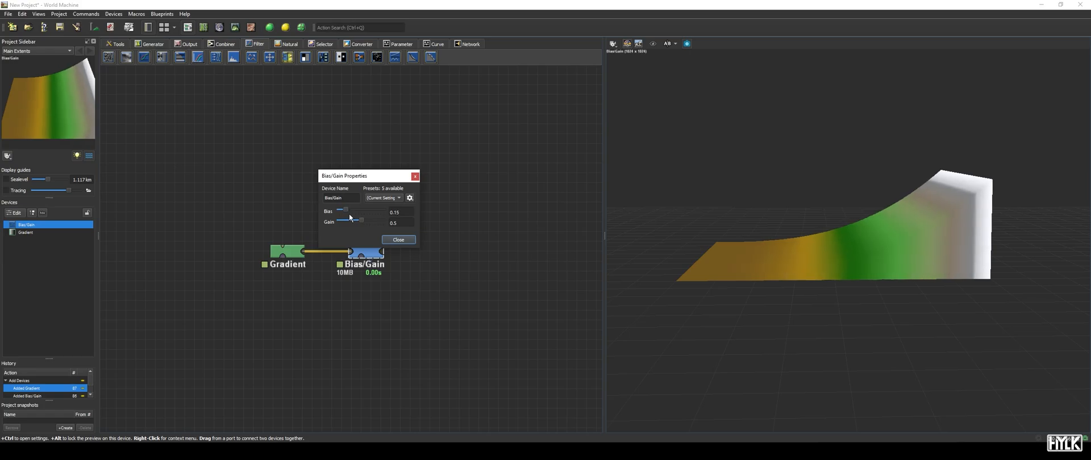
left_click_drag(342, 211, 374, 211)
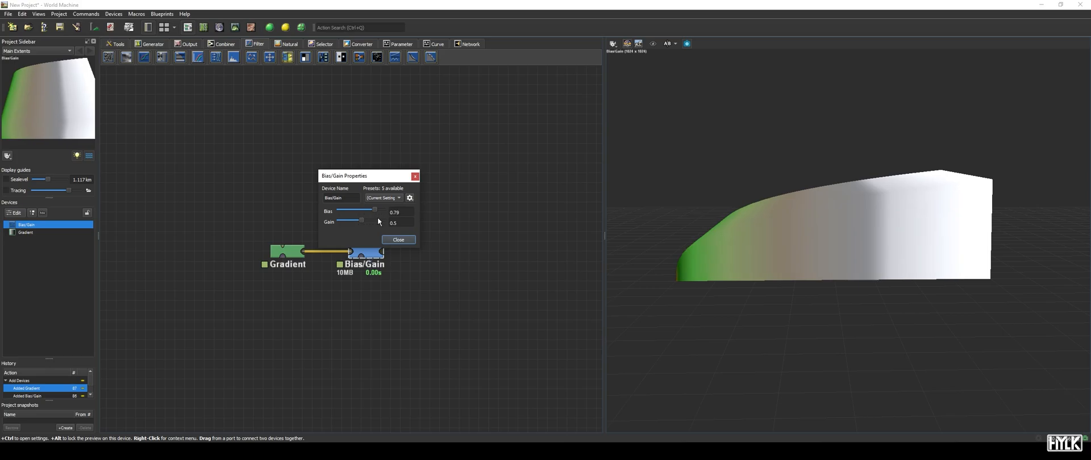
left_click_drag(355, 210, 379, 210)
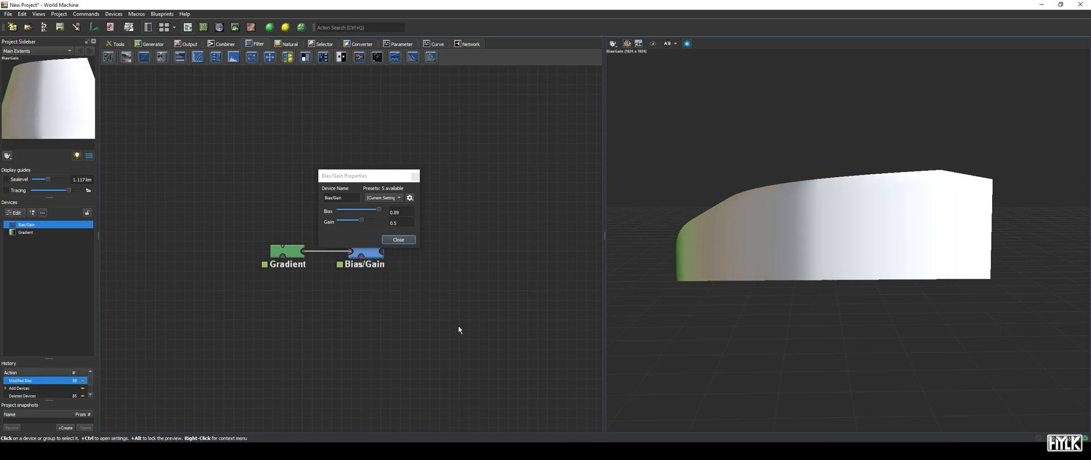
left_click_drag(379, 210, 361, 210)
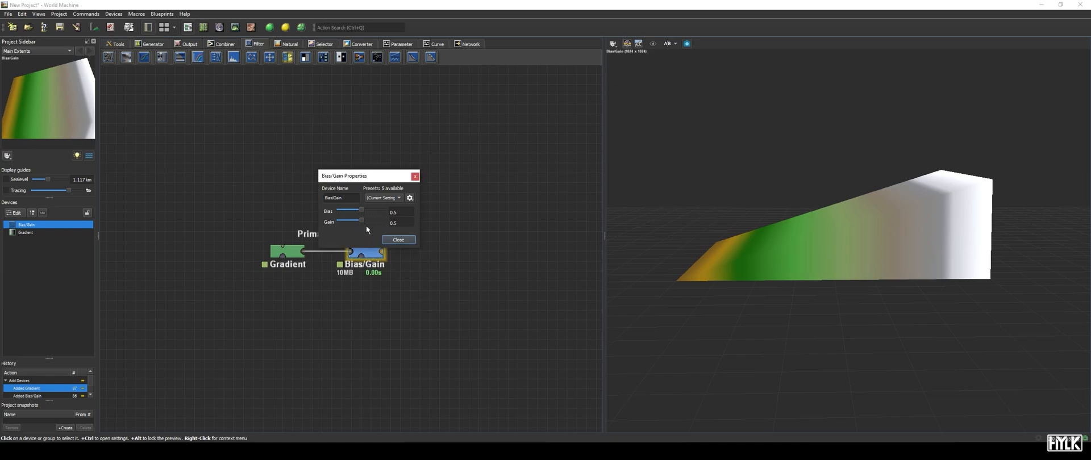
- Sweep Gain from 0.09 up to 0.99, then back to about 0.57
left_click_drag(362, 221, 339, 221)
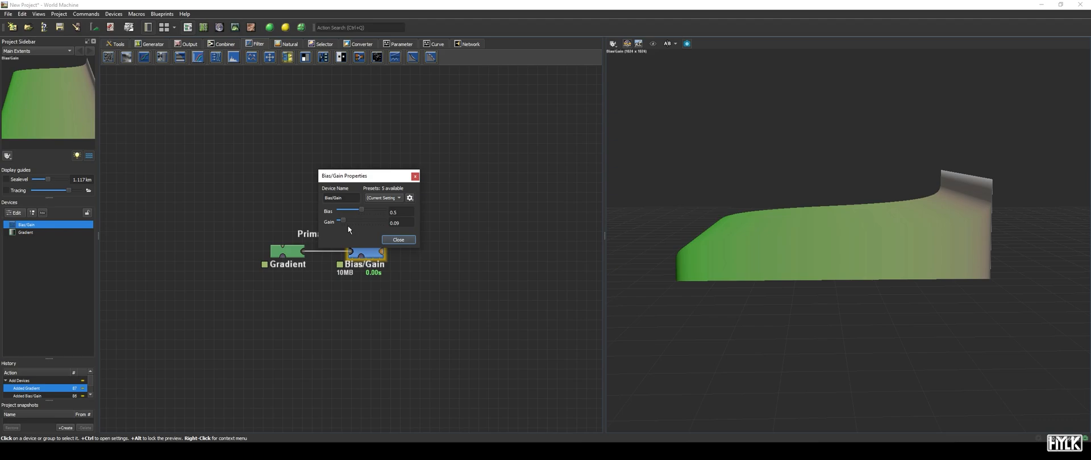
left_click_drag(342, 221, 371, 221)
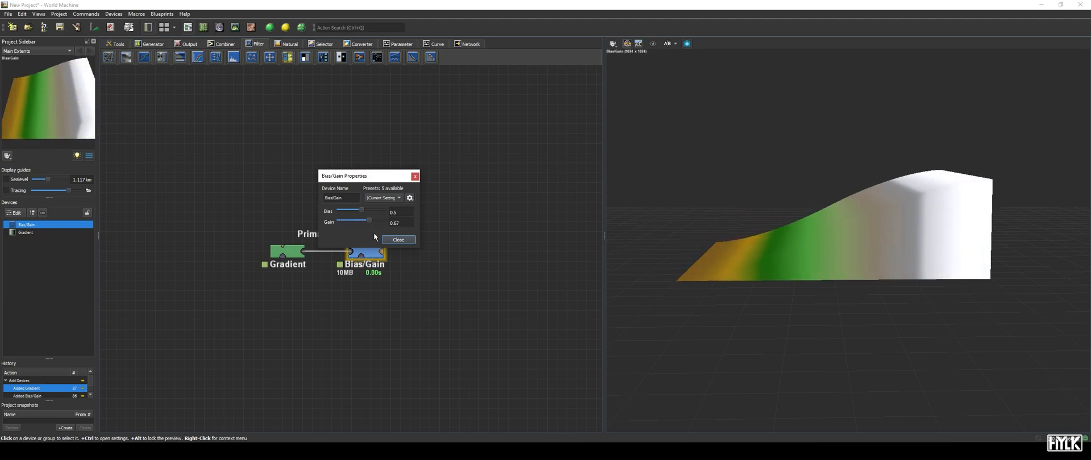
left_click_drag(372, 221, 383, 221)
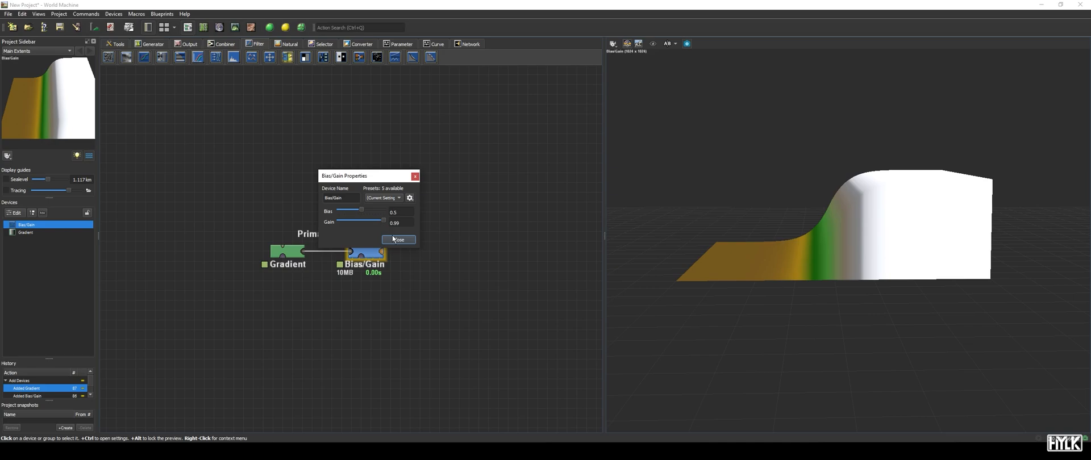
left_click_drag(382, 220, 364, 221)
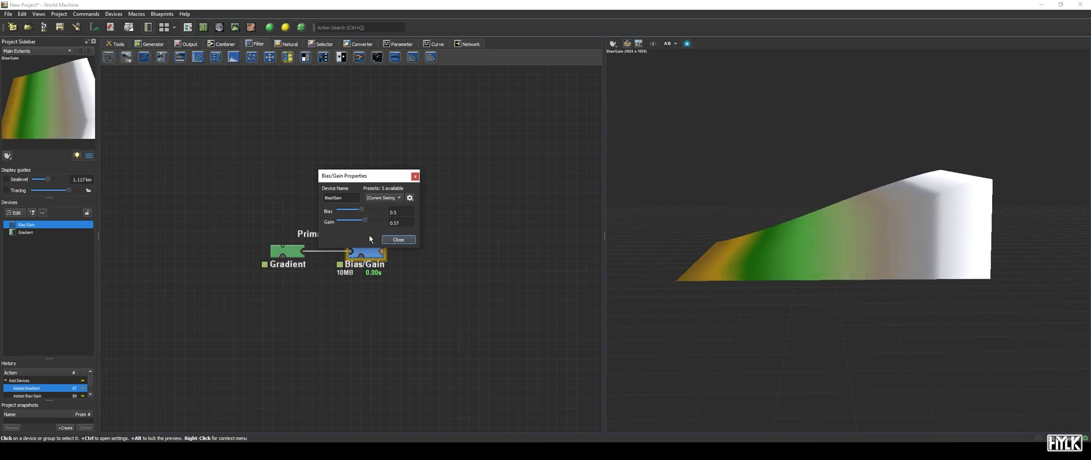